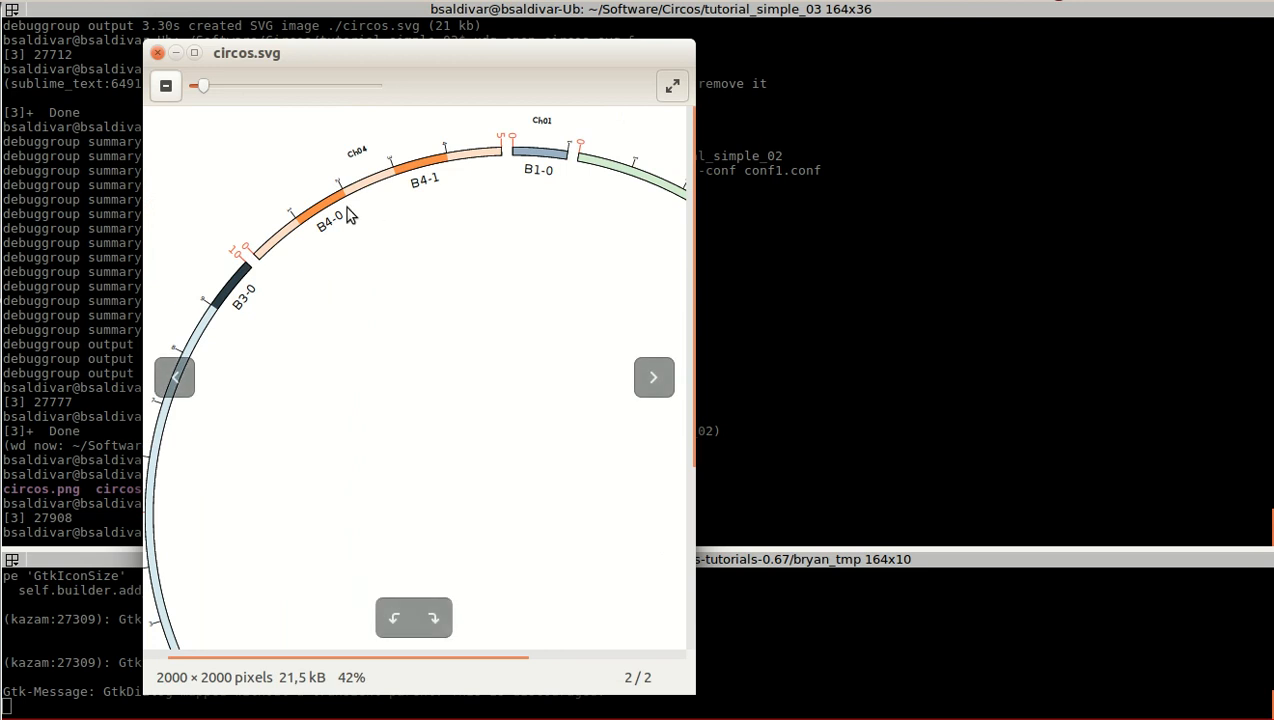
Step: Zoom into circos.svg to check the B3-0 and B4-0 labels, then close the viewer
{"action": "left_click_drag", "start_coordinate": [200, 86], "coordinate": [224, 86]}
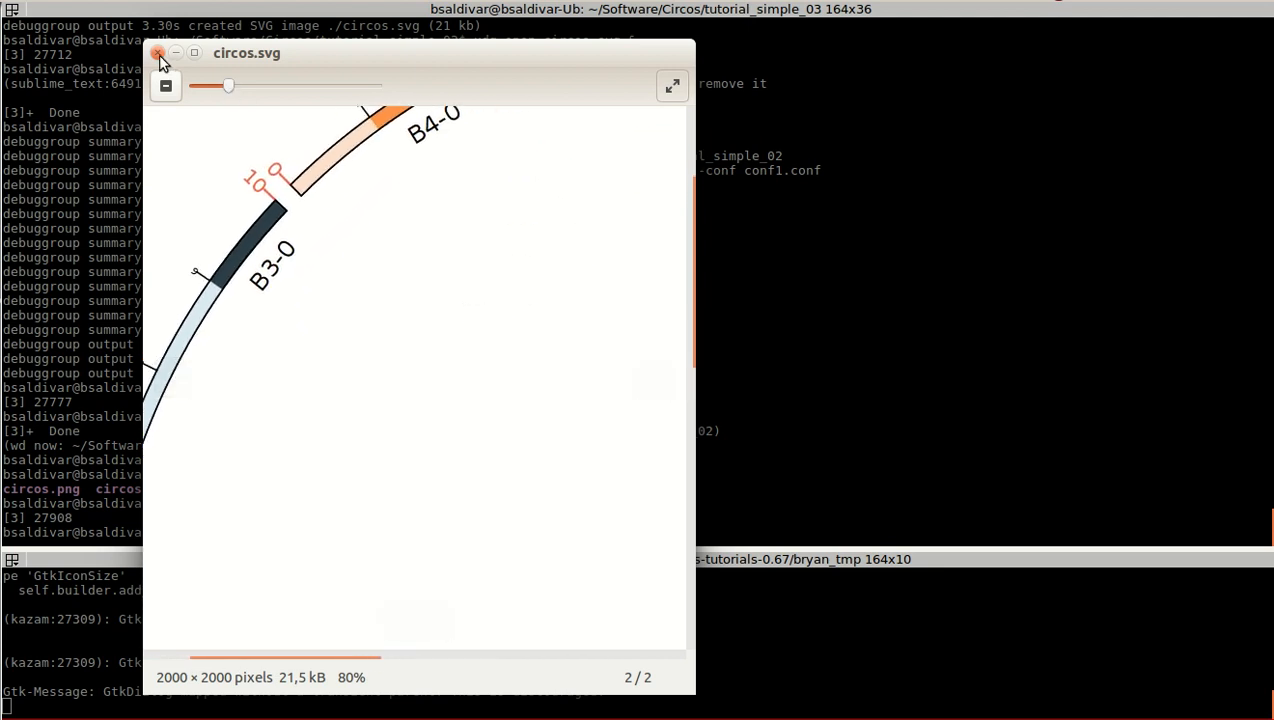
{"action": "left_click", "coordinate": [158, 56]}
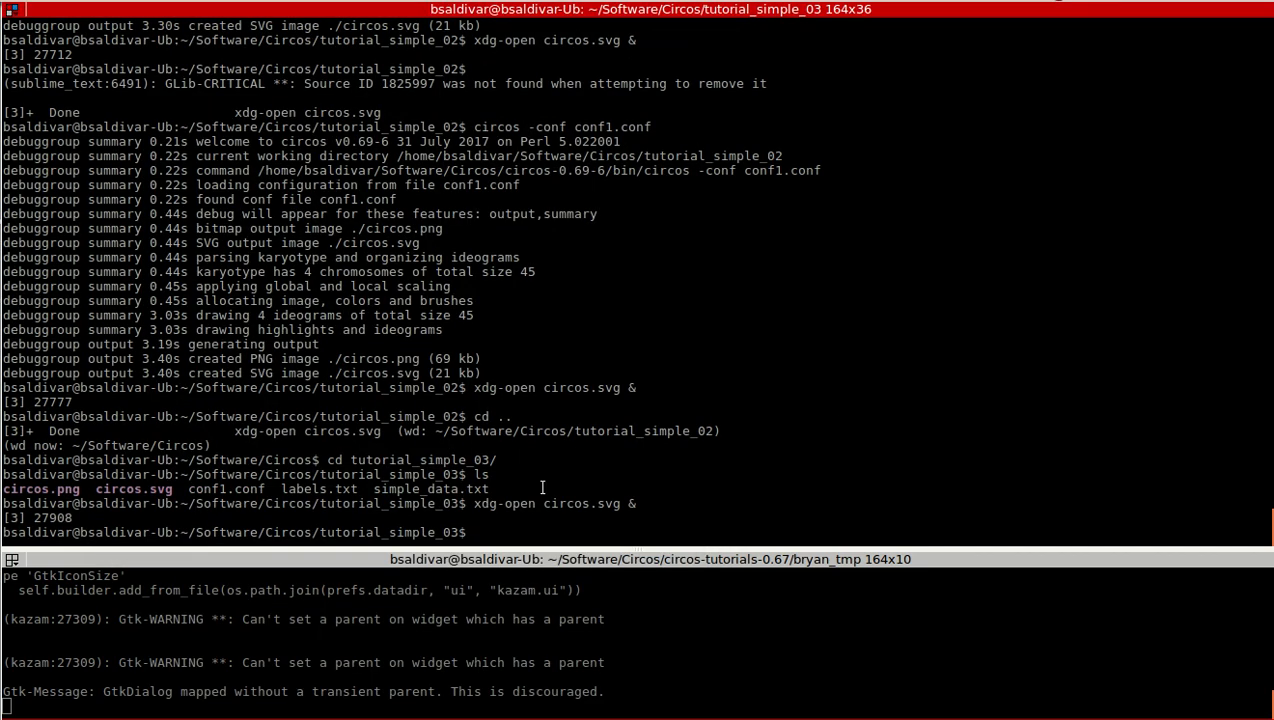
{"action": "mouse_move", "coordinate": [610, 430]}
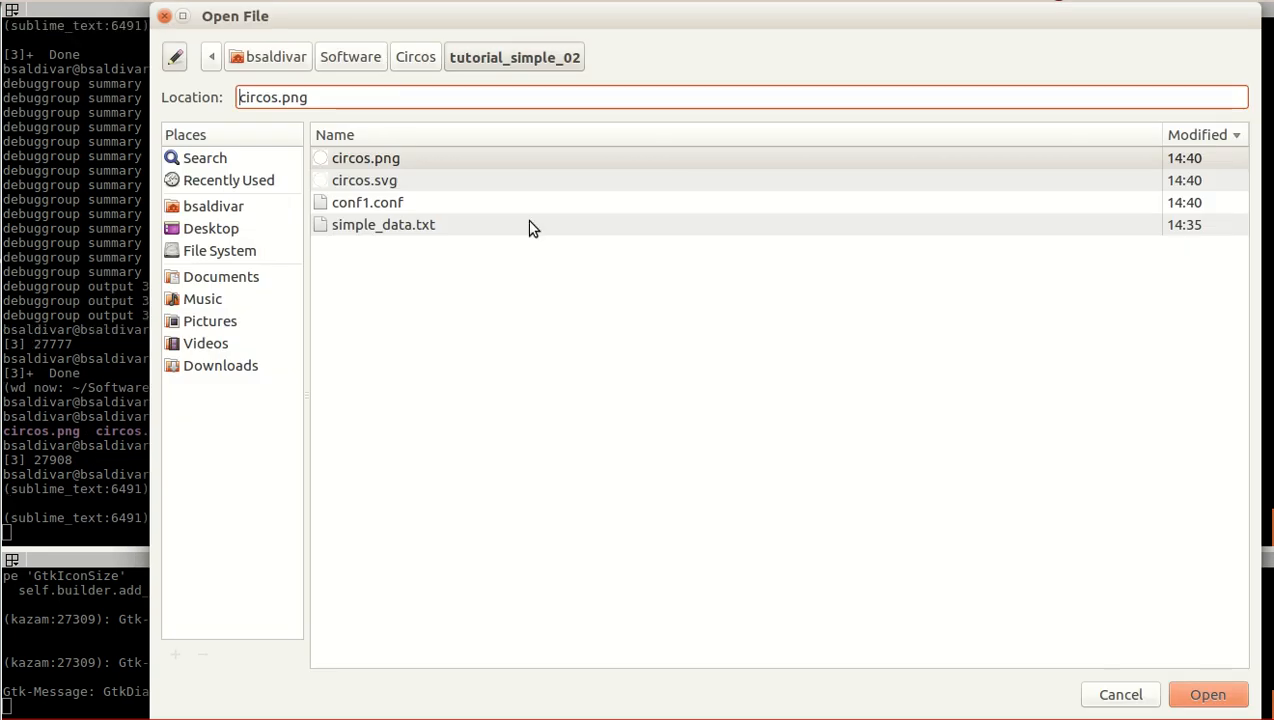
Step: Open labels.txt from the Circos tutorial_simple_03 folder
{"action": "left_click", "coordinate": [416, 56]}
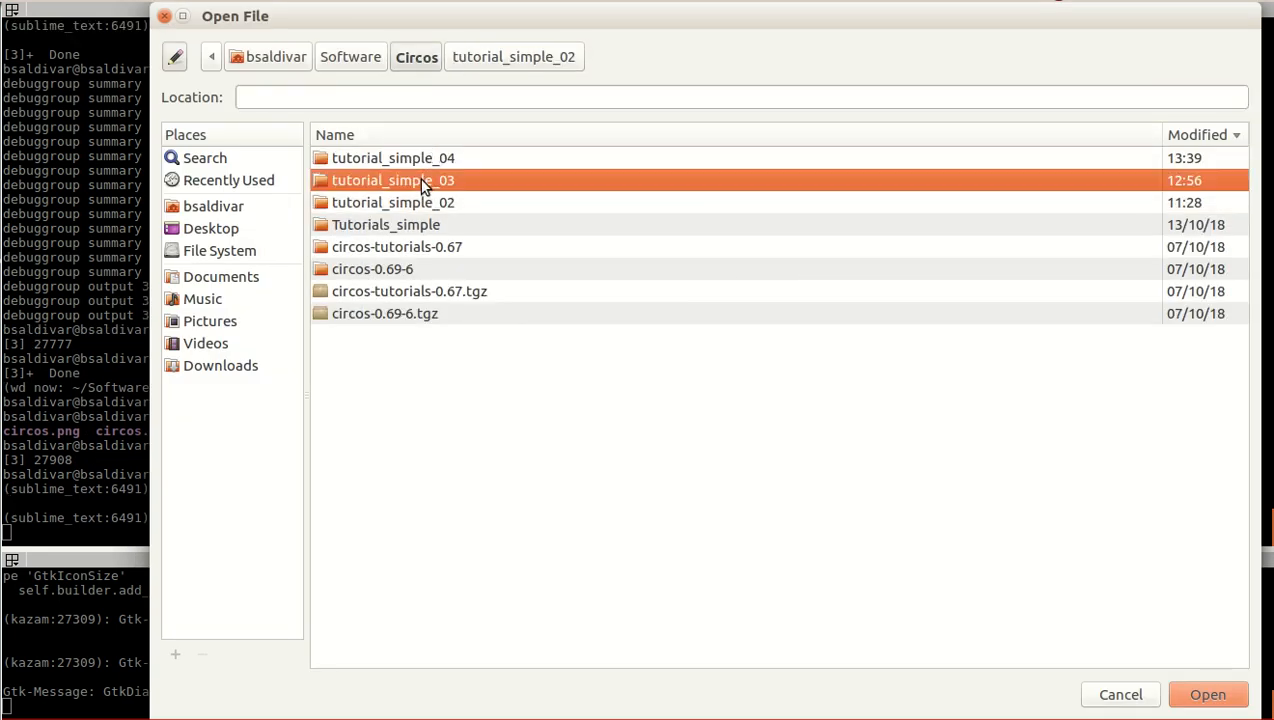
{"action": "double_click", "coordinate": [390, 180]}
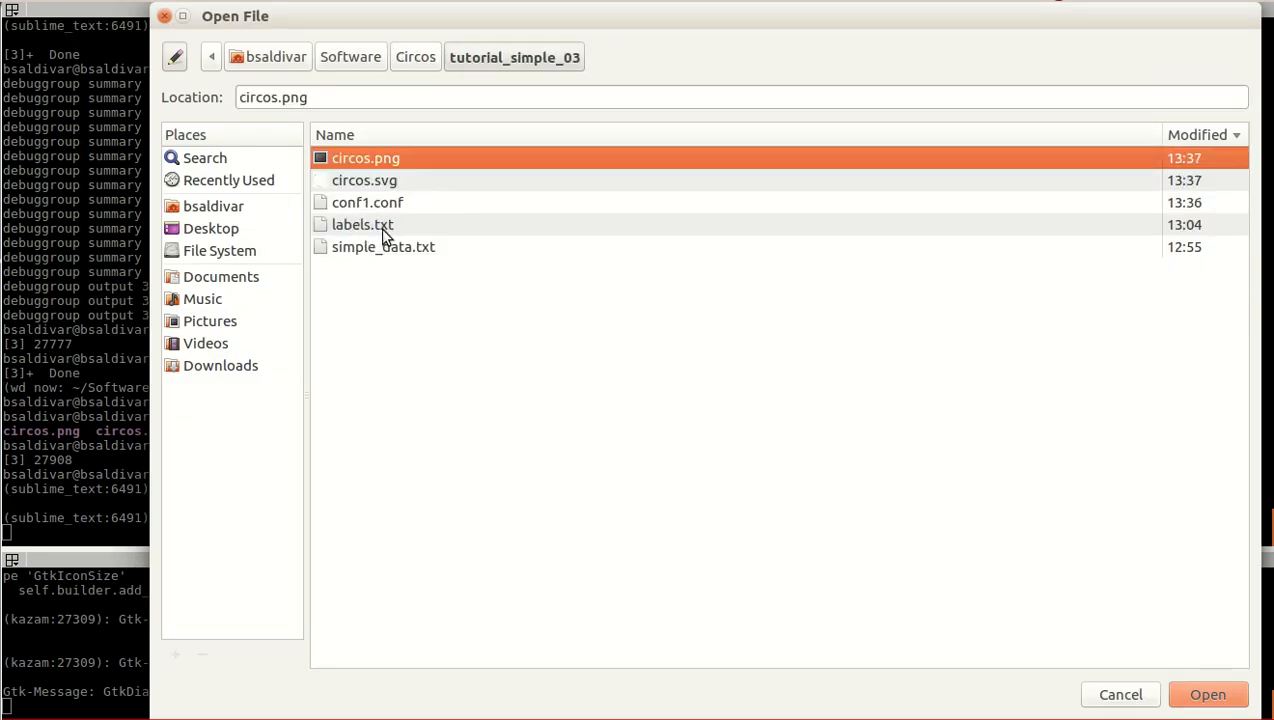
{"action": "left_click", "coordinate": [368, 202]}
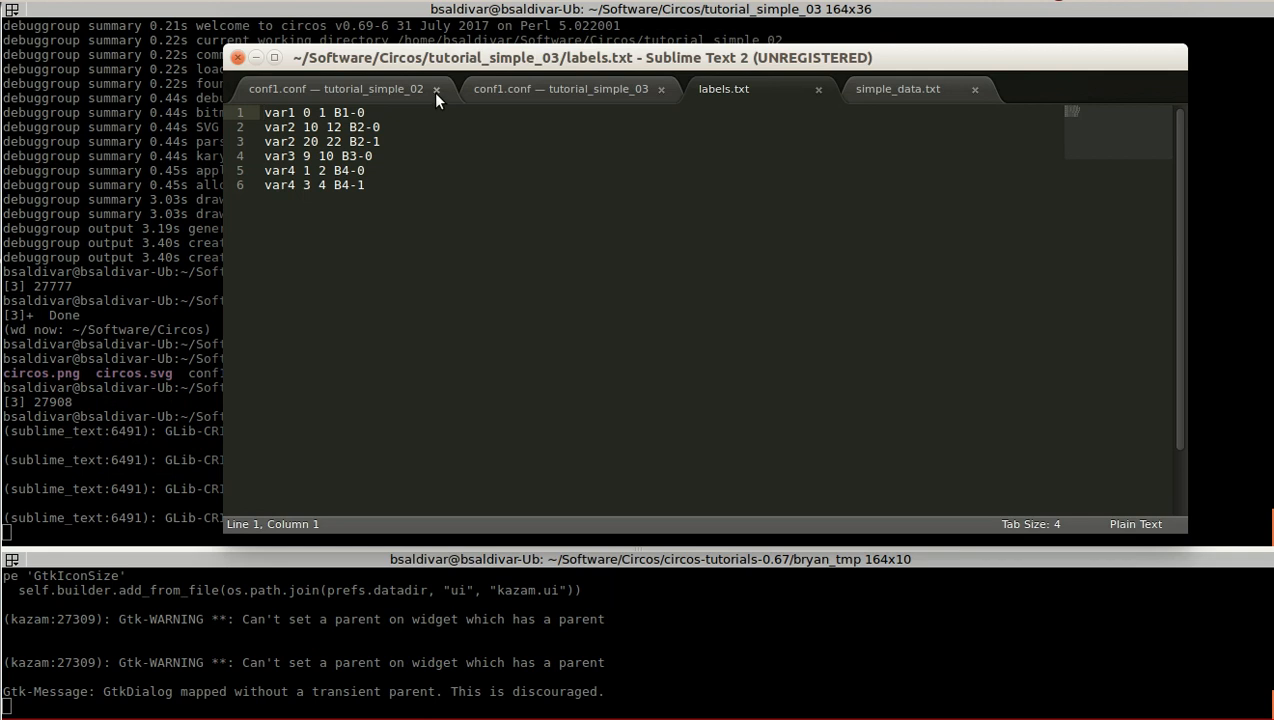
Step: Close the tutorial_simple_02 conf1.conf and review the B3-0 label line and var1 name in labels.txt
{"action": "left_click", "coordinate": [462, 88]}
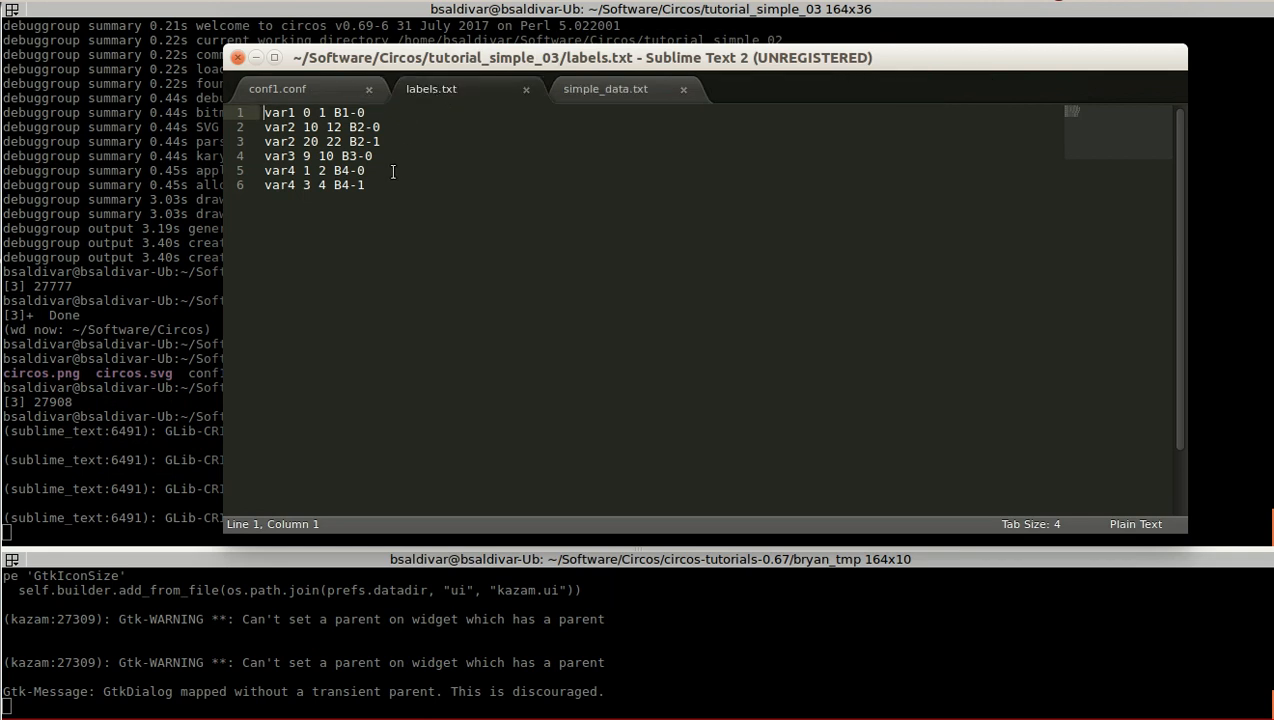
{"action": "left_click", "coordinate": [376, 156]}
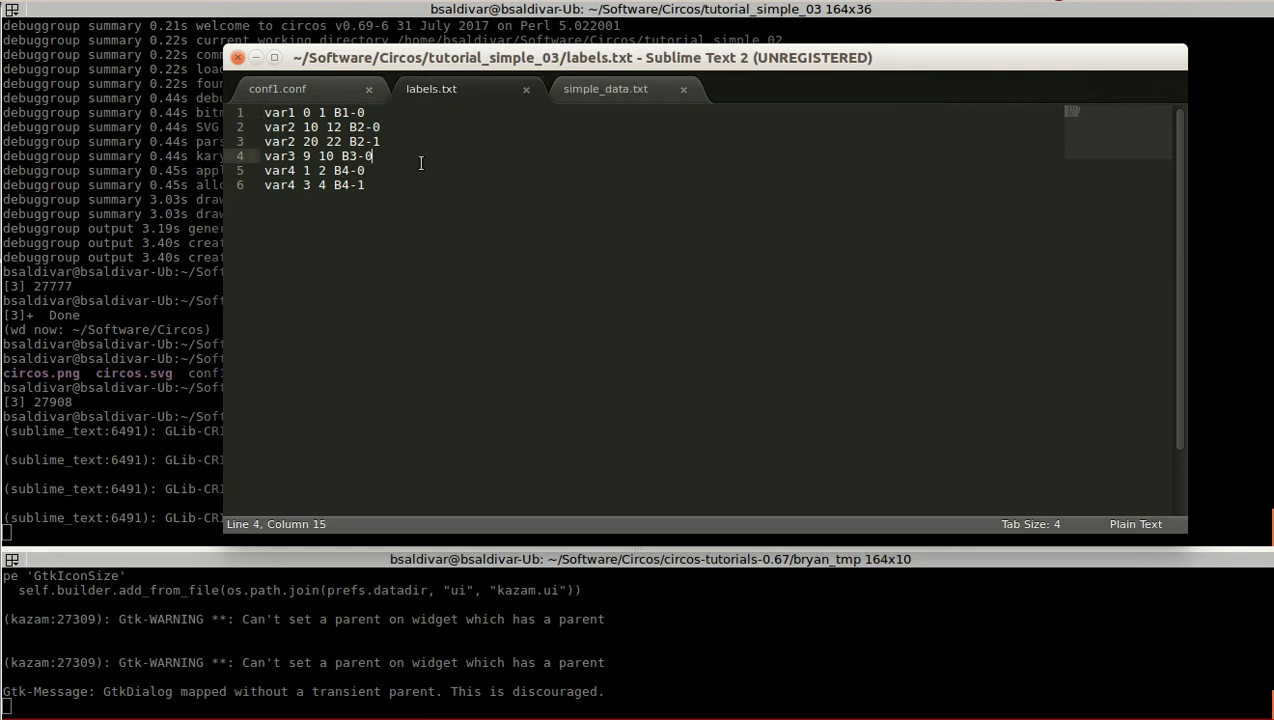
{"action": "left_click", "coordinate": [364, 112]}
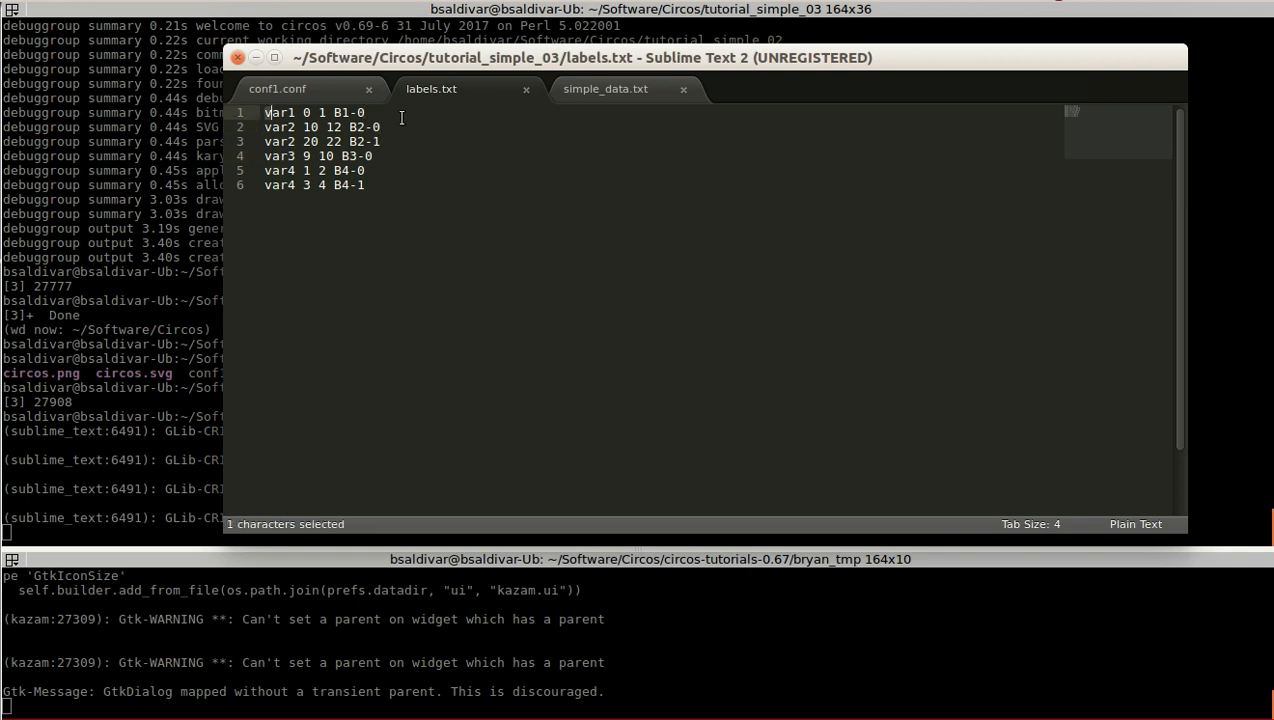
{"action": "double_click", "coordinate": [278, 112]}
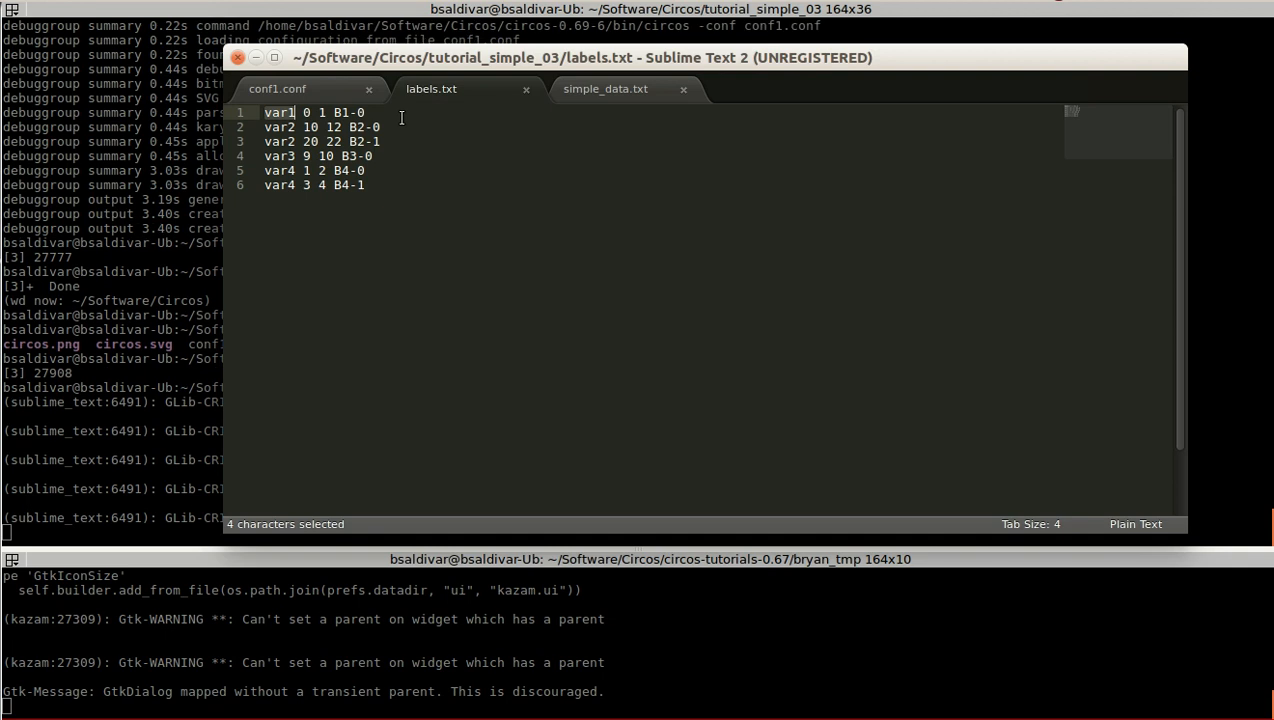
{"action": "left_click", "coordinate": [294, 112]}
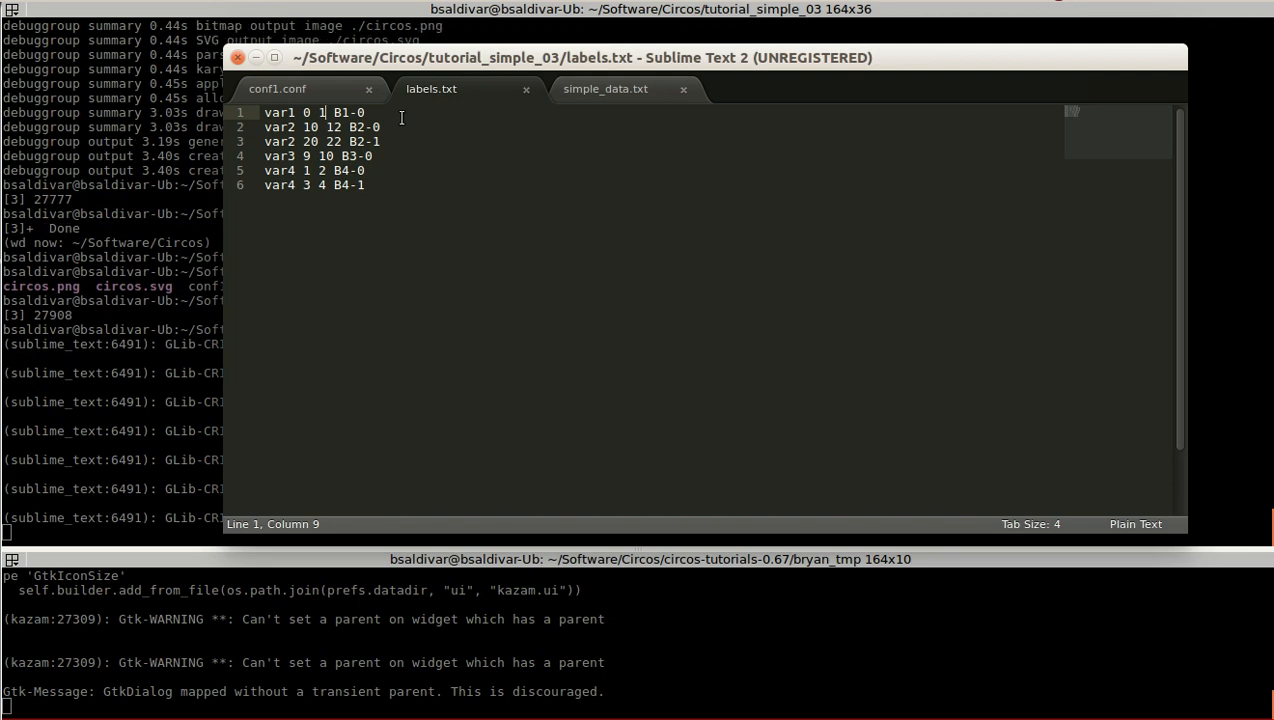
{"action": "left_click", "coordinate": [604, 88]}
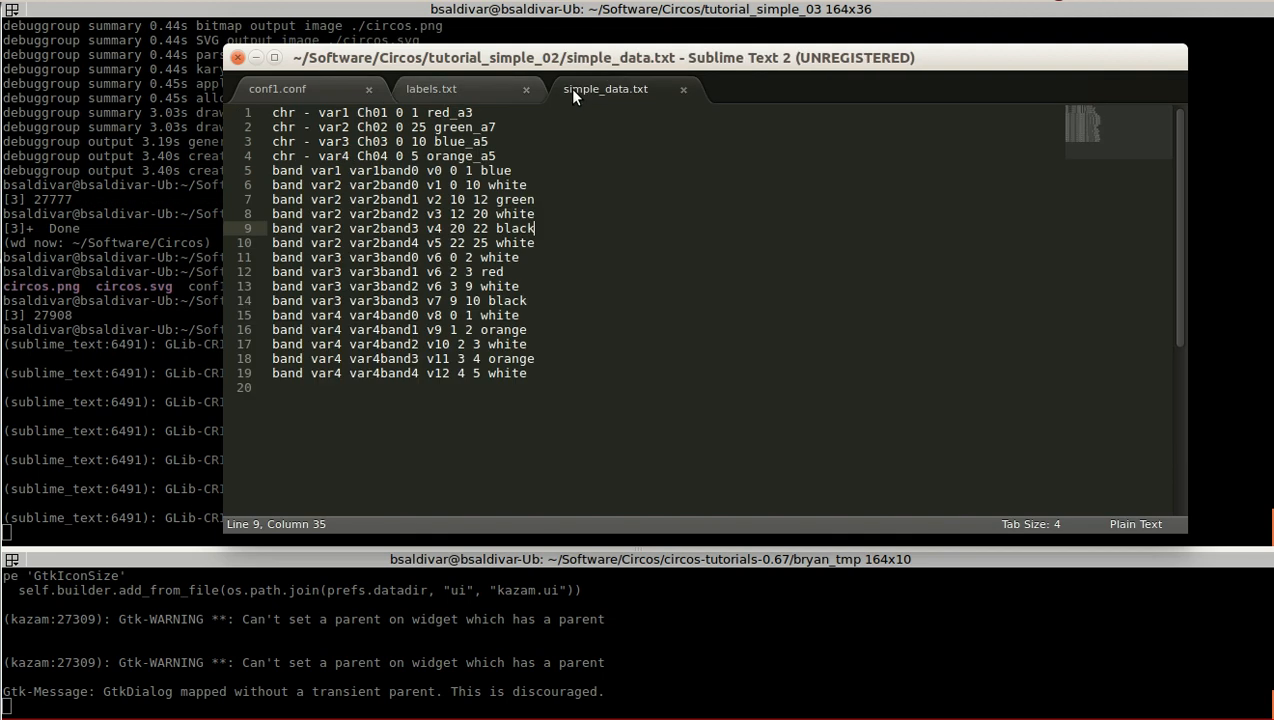
{"action": "left_click", "coordinate": [510, 170]}
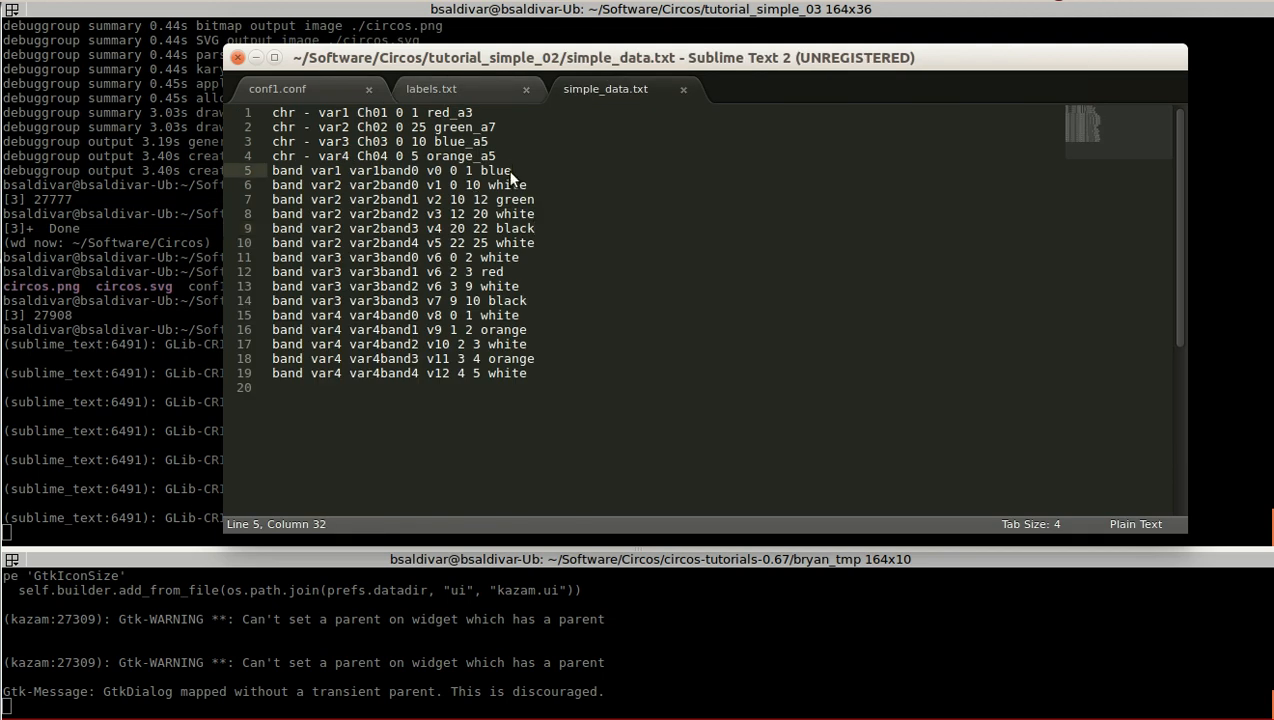
{"action": "left_click_drag", "start_coordinate": [272, 170], "coordinate": [512, 170]}
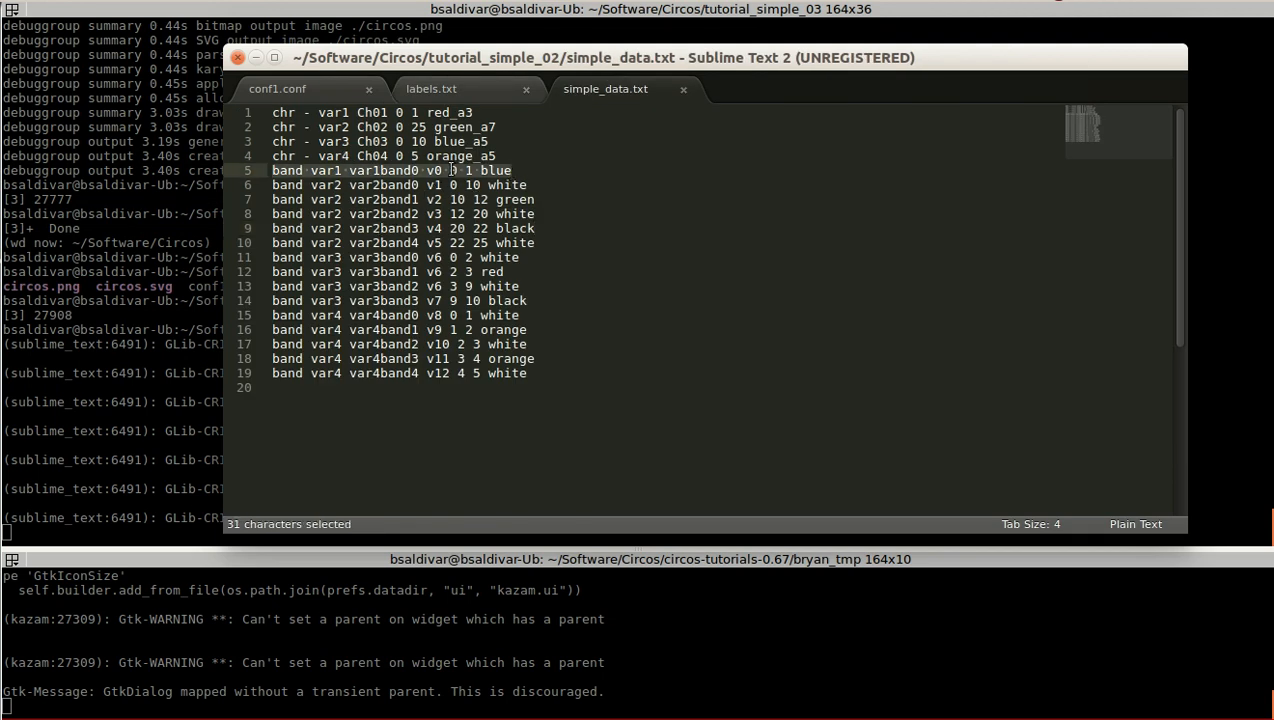
{"action": "left_click", "coordinate": [452, 170]}
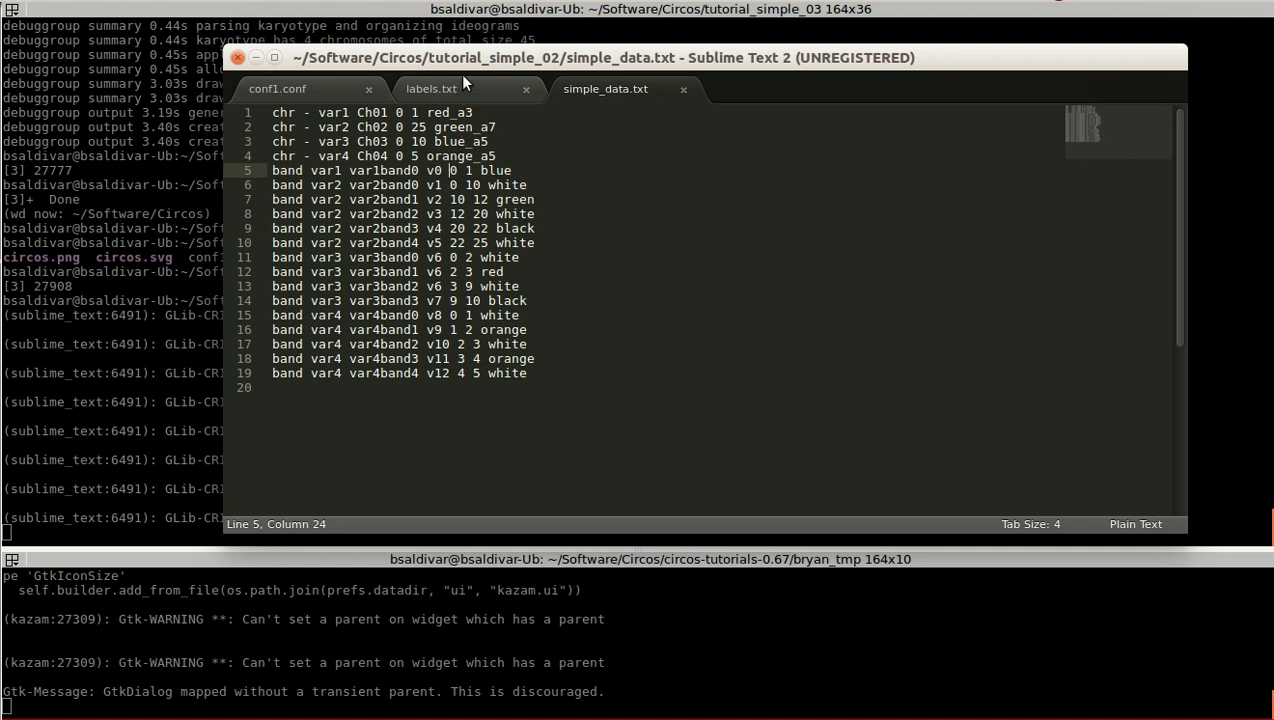
{"action": "left_click", "coordinate": [432, 88]}
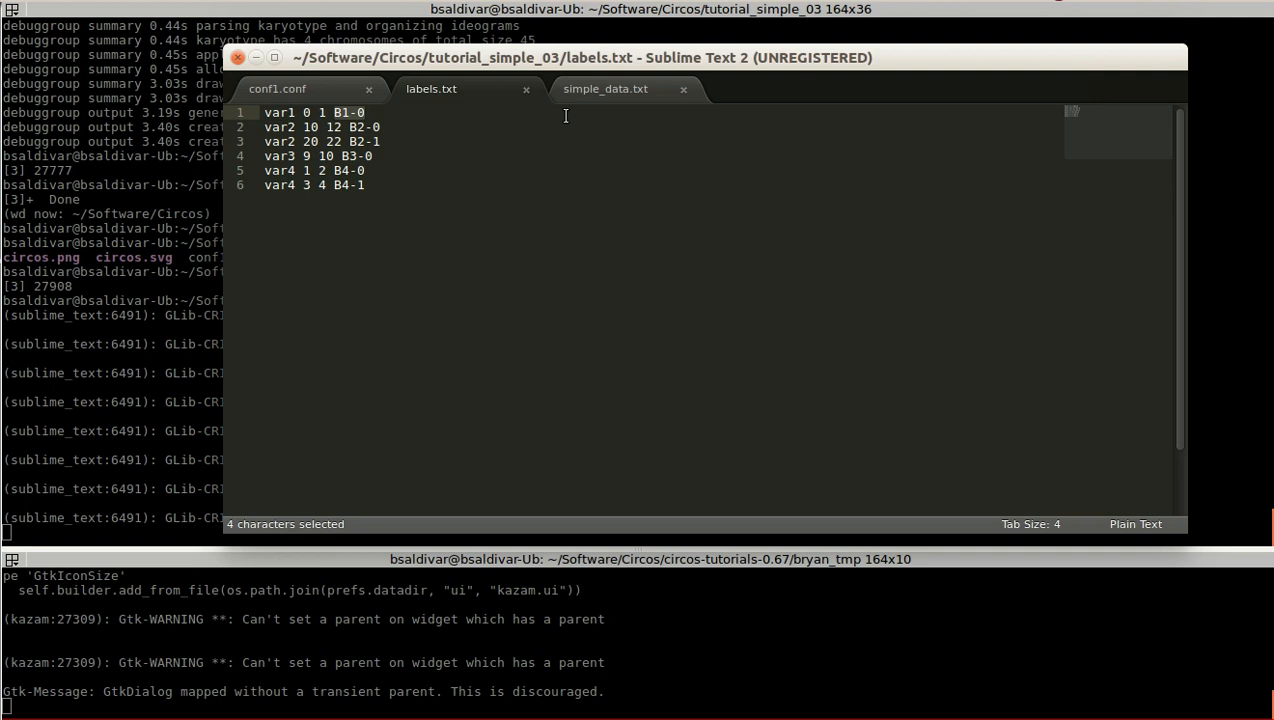
Step: Change label B2-1 to B2-X and B4-0 to B4-Y in labels.txt, removing the last line
{"action": "left_click", "coordinate": [344, 126]}
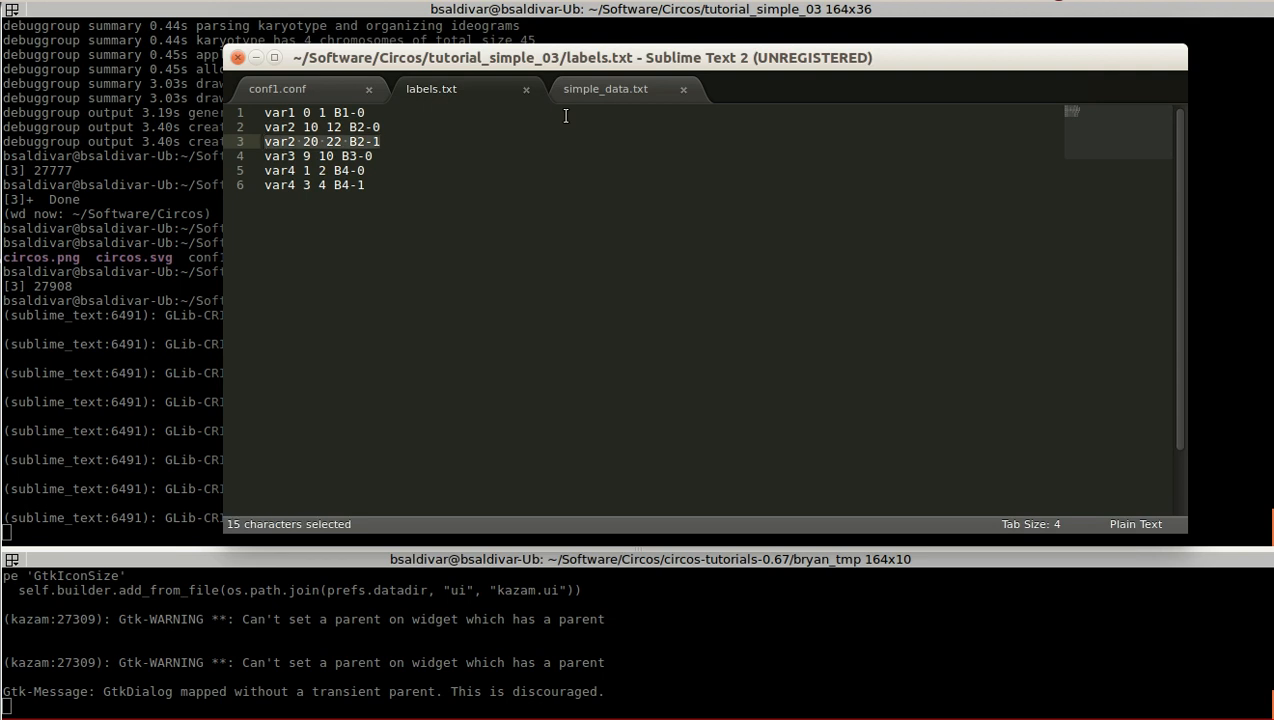
{"action": "type", "text": "X"}
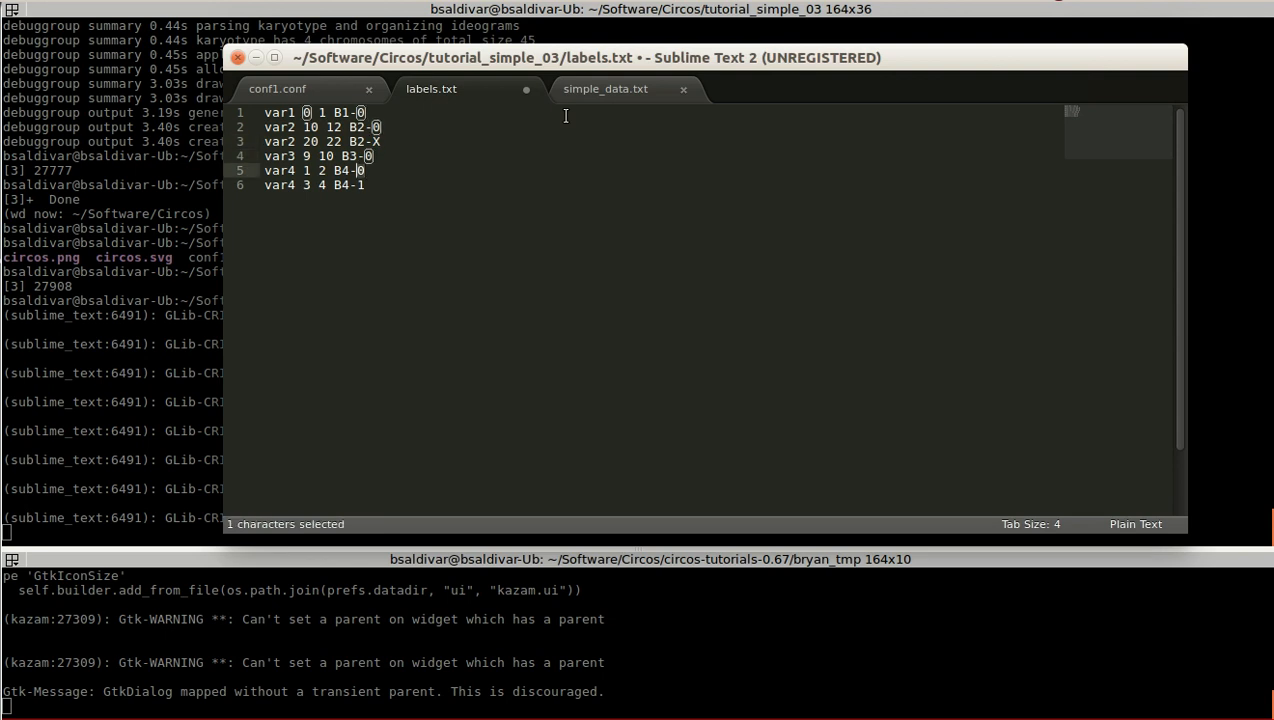
{"action": "type", "text": "Y"}
{"action": "left_click", "coordinate": [314, 184]}
{"action": "type", "text": "T"}
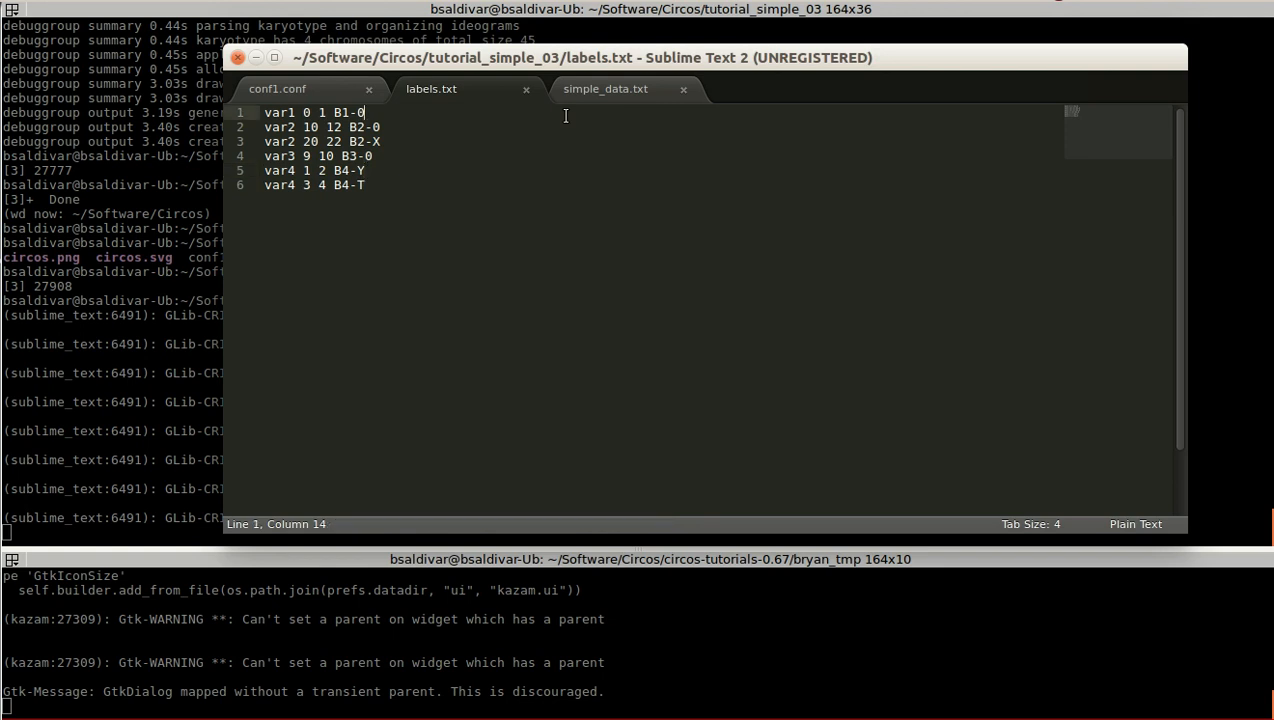
{"action": "double_click", "coordinate": [278, 112]}
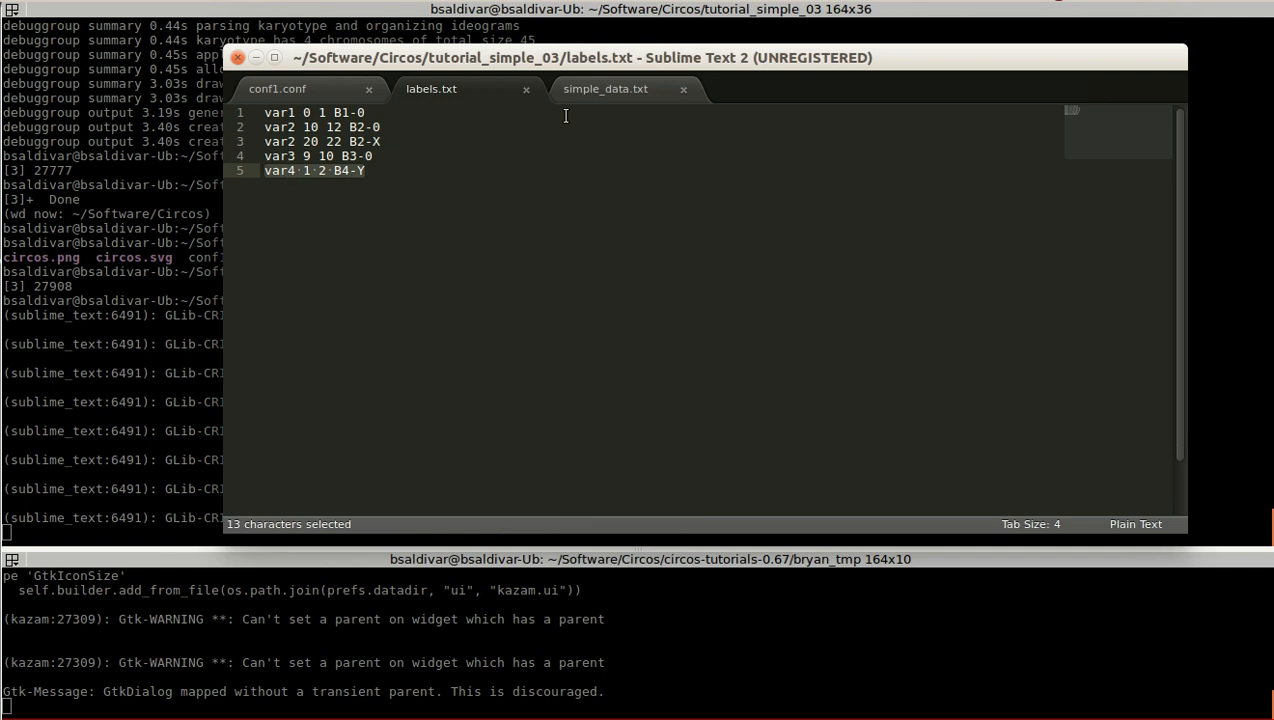
Step: Add a row of # marks after </plots> in conf1.conf and select the text plot's colour value black
{"action": "left_click", "coordinate": [310, 88]}
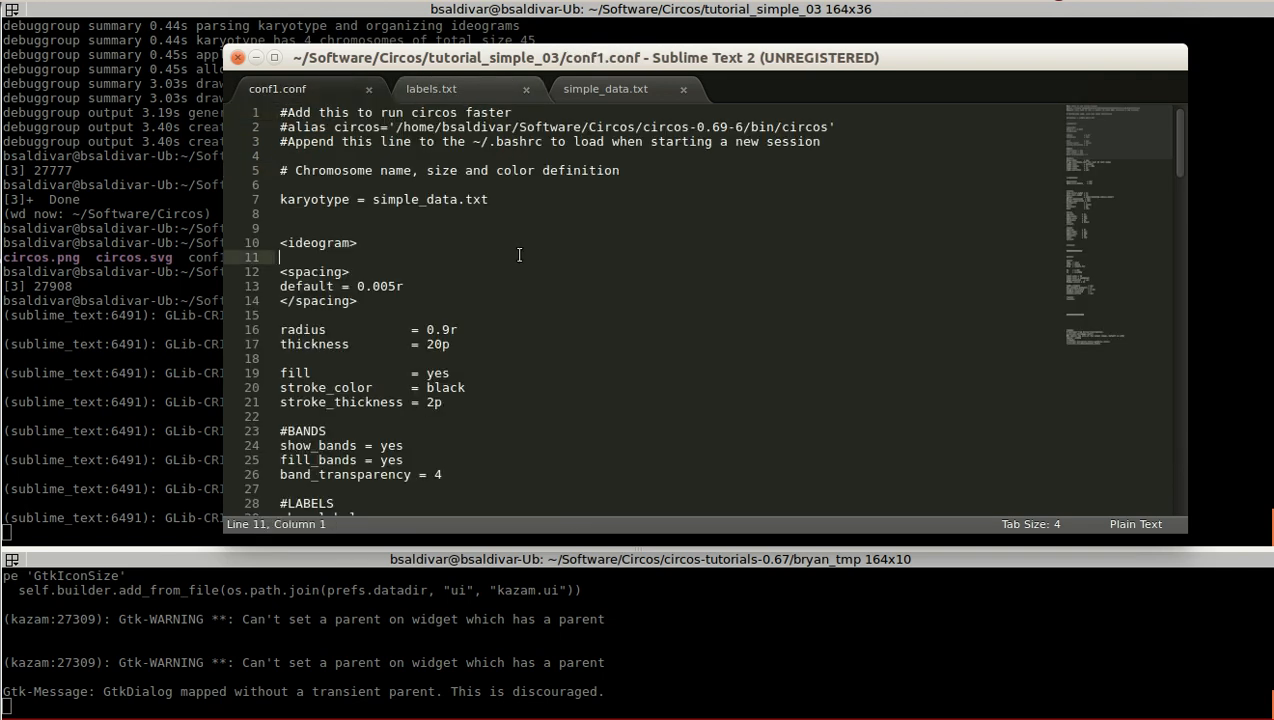
{"action": "scroll", "scroll_direction": "down", "scroll_amount": 3}
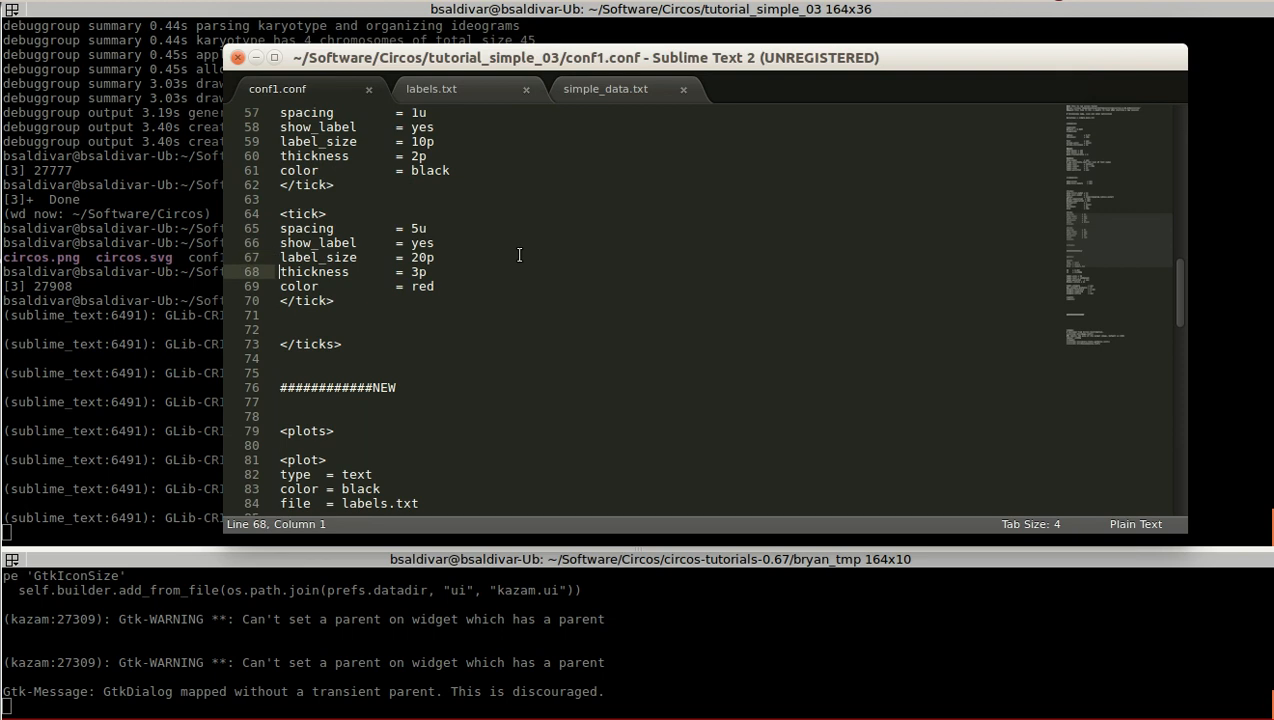
{"action": "scroll", "scroll_direction": "down", "scroll_amount": 3}
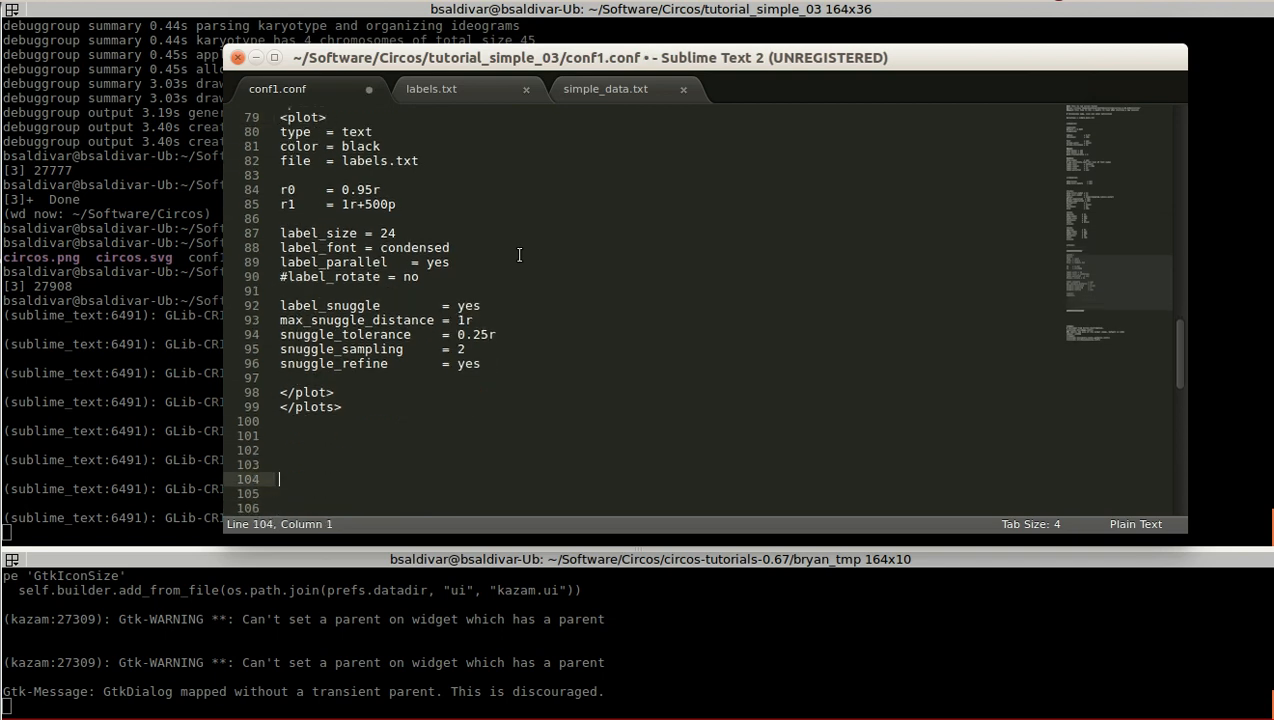
{"action": "type", "text": "#################"}
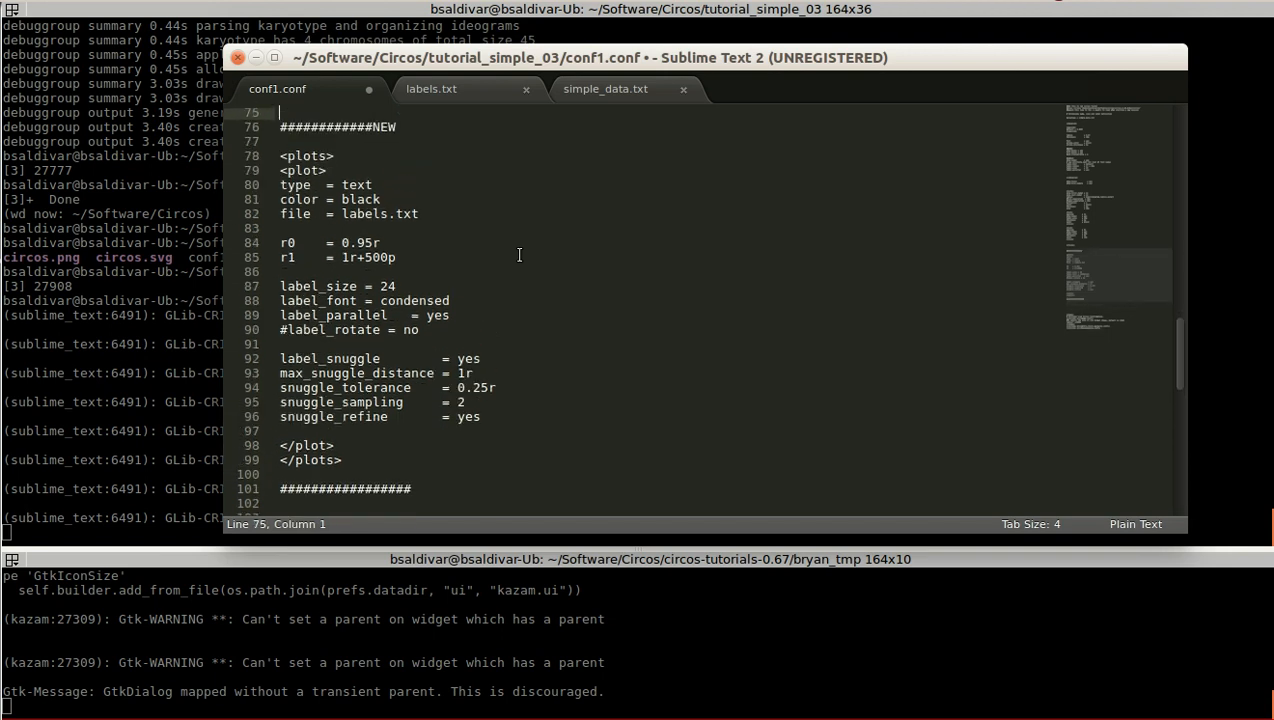
{"action": "left_click", "coordinate": [326, 170]}
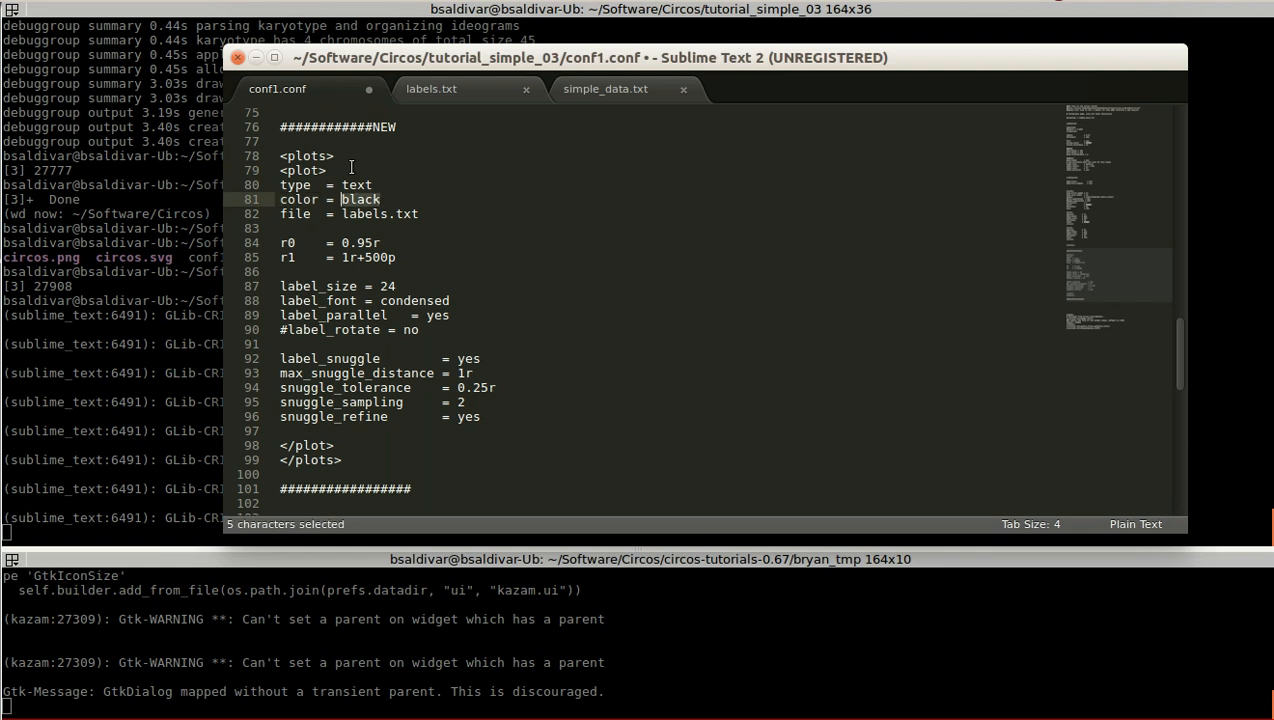
Step: Set the text plot colour to blue in conf1.conf and save it
{"action": "type", "text": "blue"}
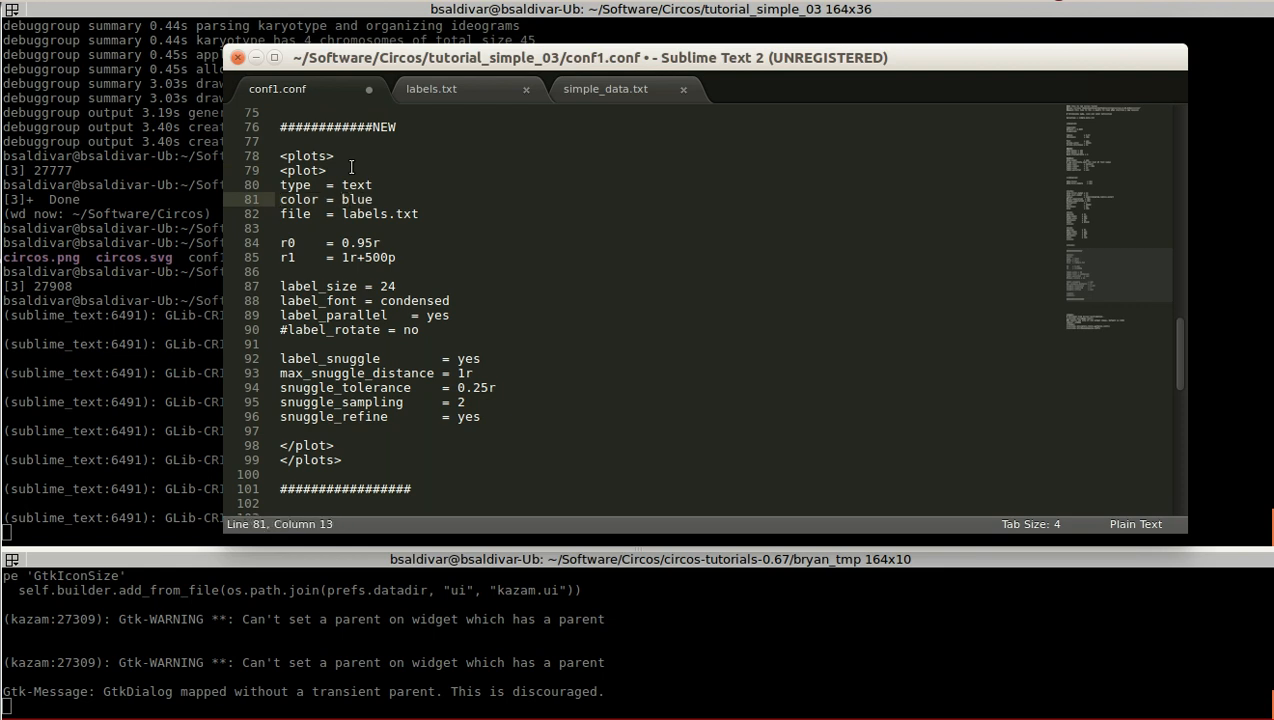
{"action": "left_click_drag", "start_coordinate": [280, 214], "coordinate": [420, 214]}
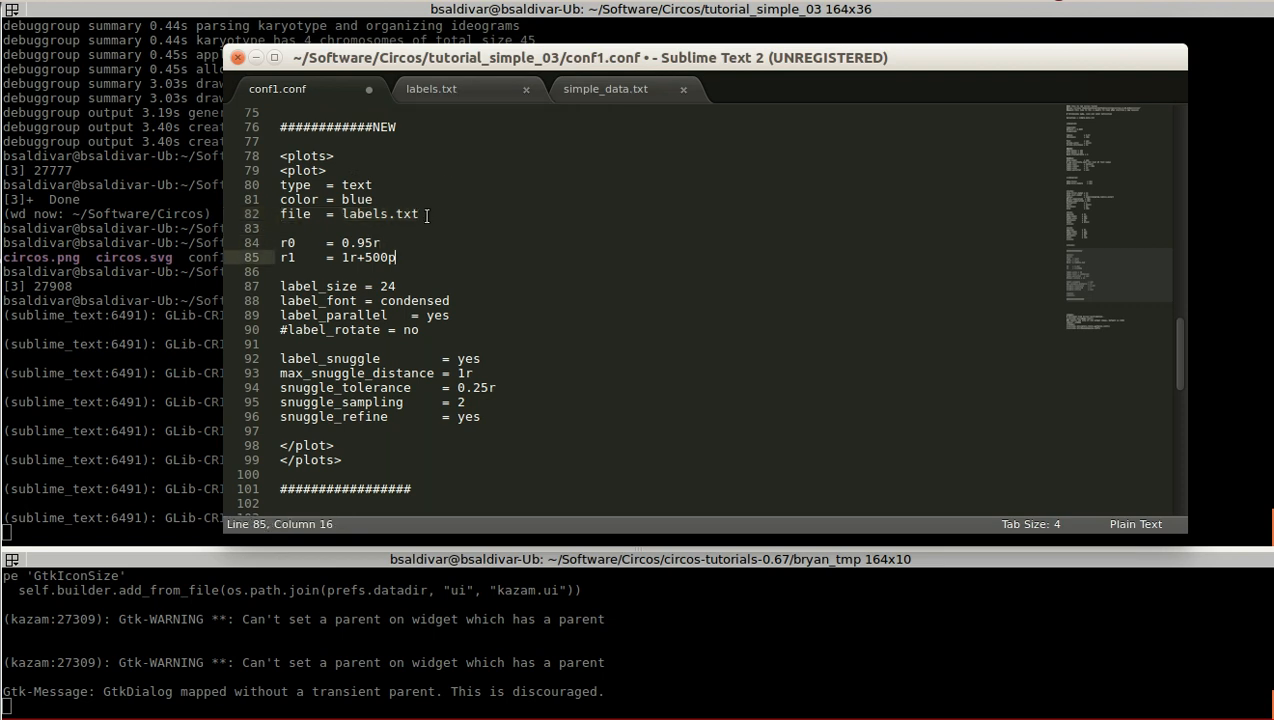
{"action": "left_click_drag", "start_coordinate": [280, 242], "coordinate": [394, 256]}
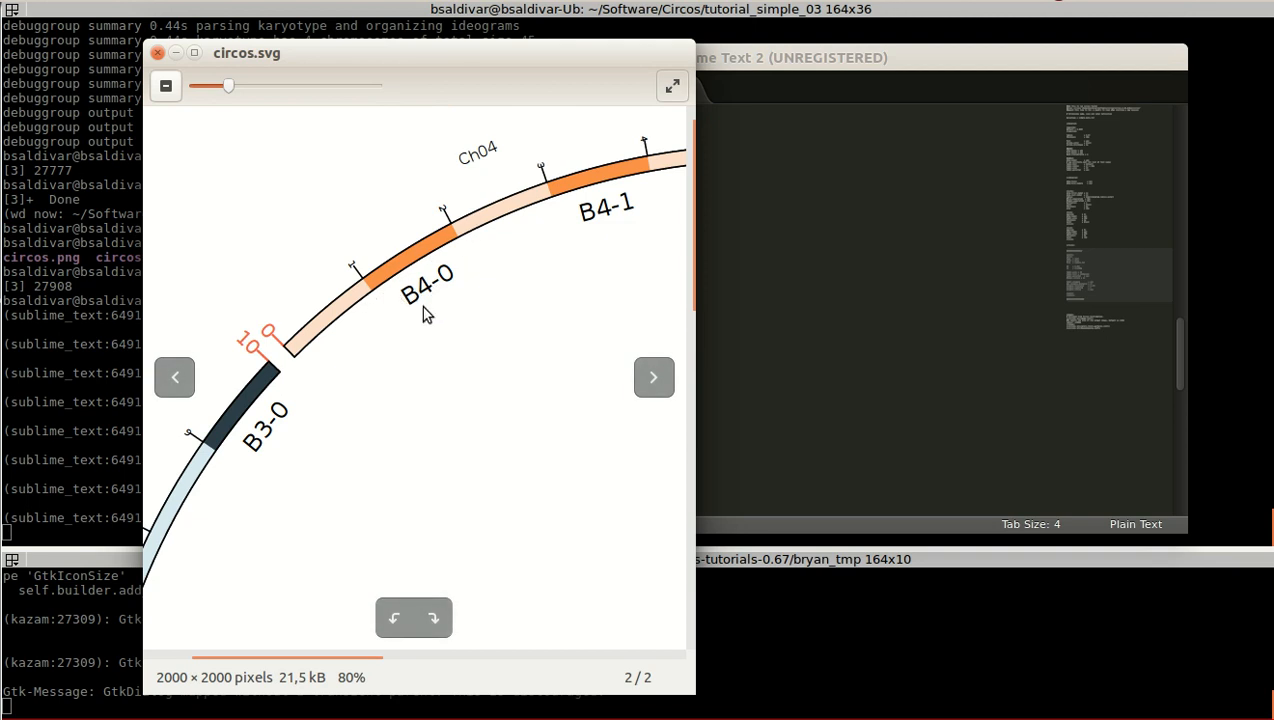
{"action": "mouse_move", "coordinate": [440, 290]}
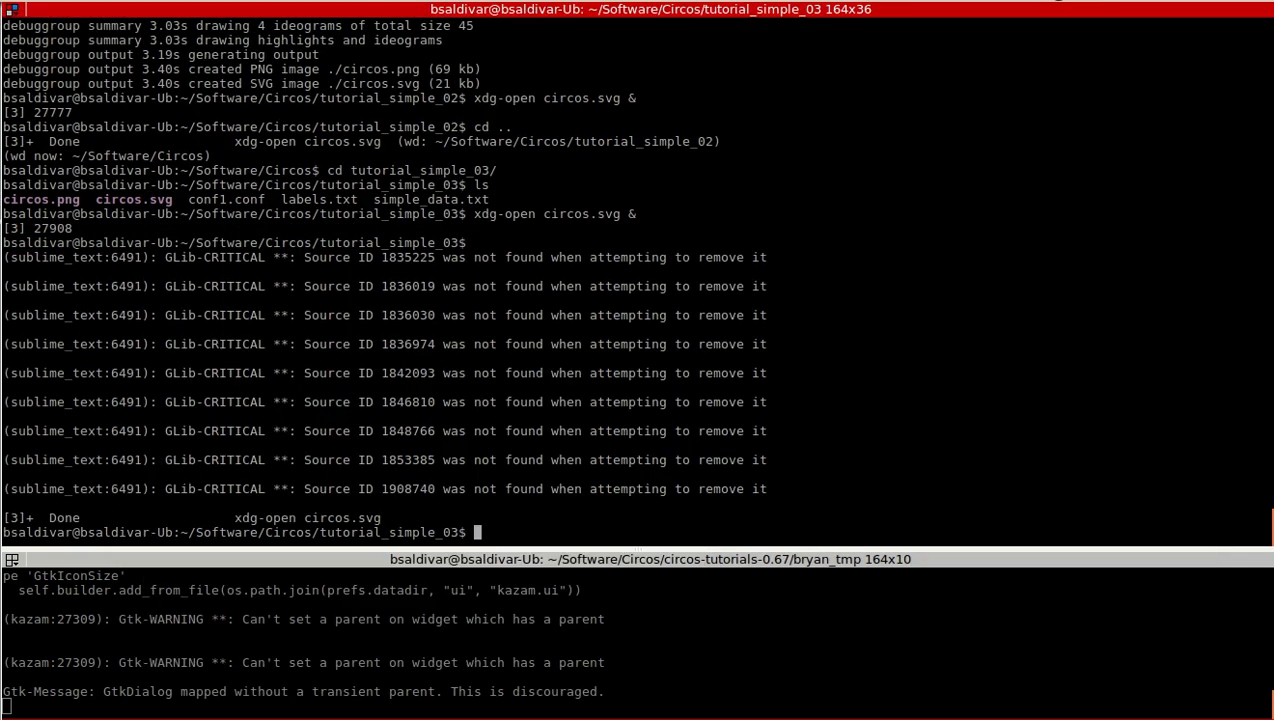
Step: Move up a directory and rerun circos -conf conf1.conf to regenerate the plot
{"action": "type", "text": "cd .."}
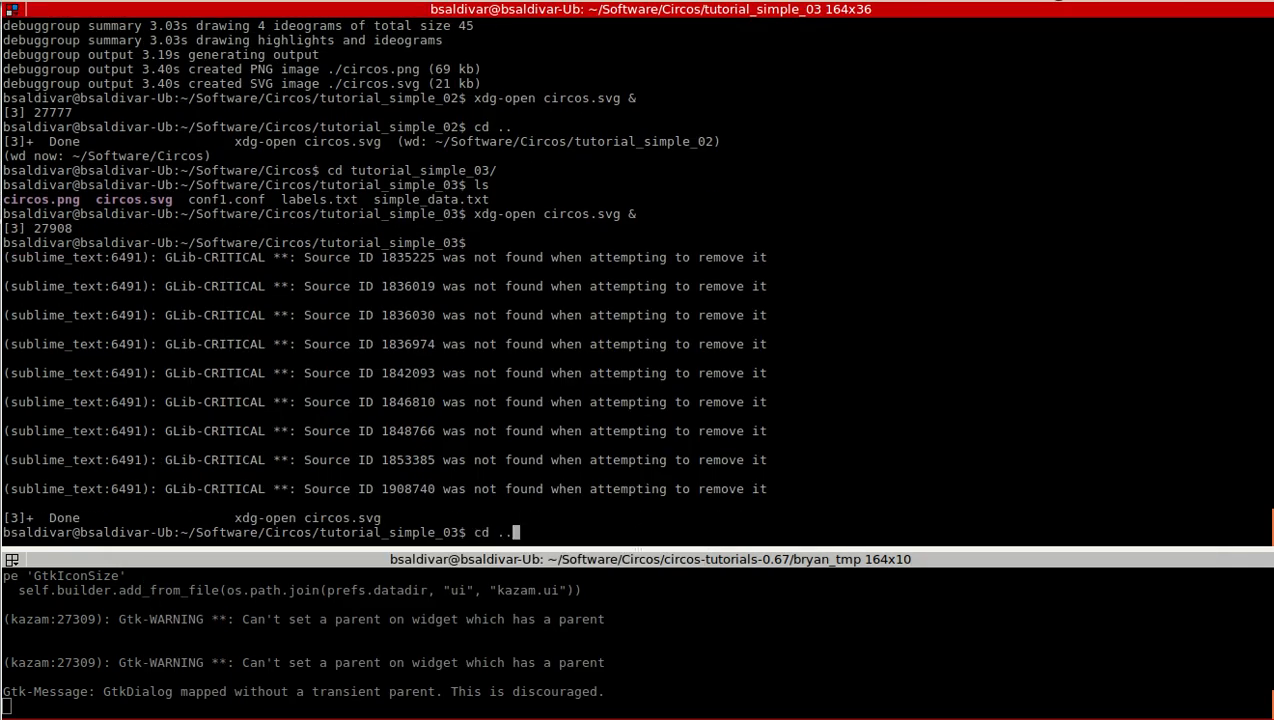
{"action": "type", "text": "circos -conf conf1.conf"}
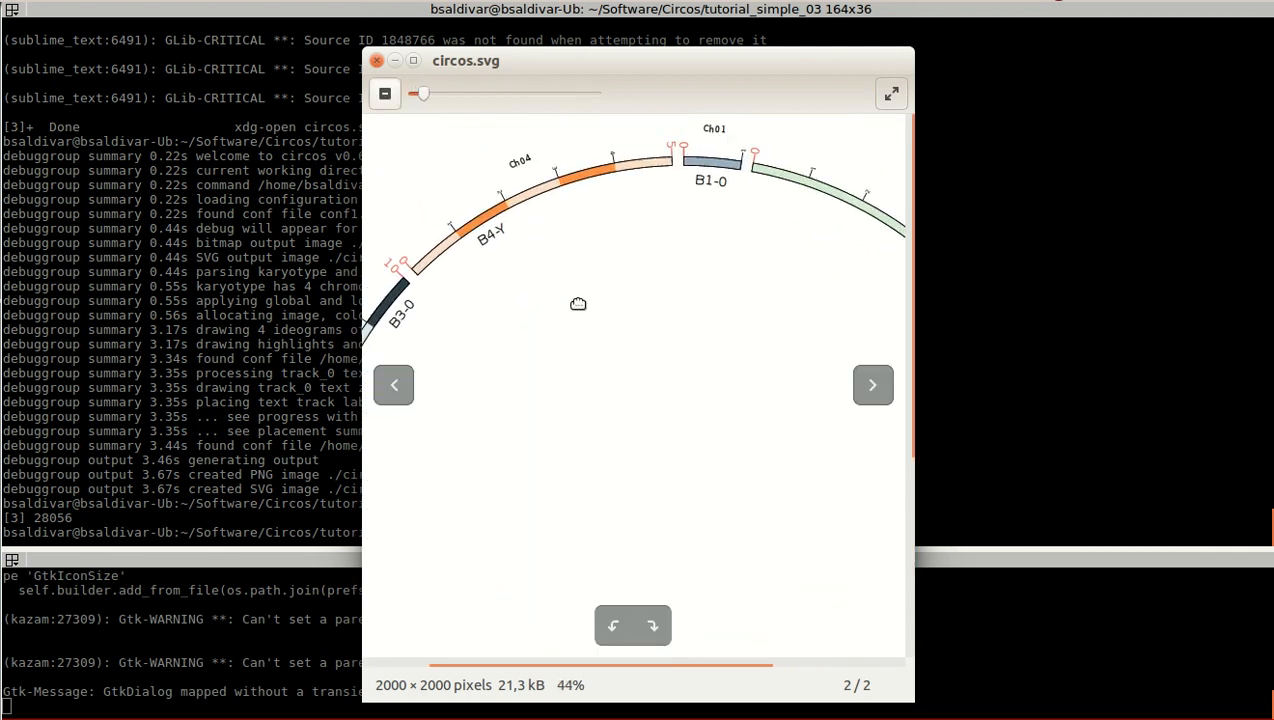
{"action": "mouse_move", "coordinate": [492, 248]}
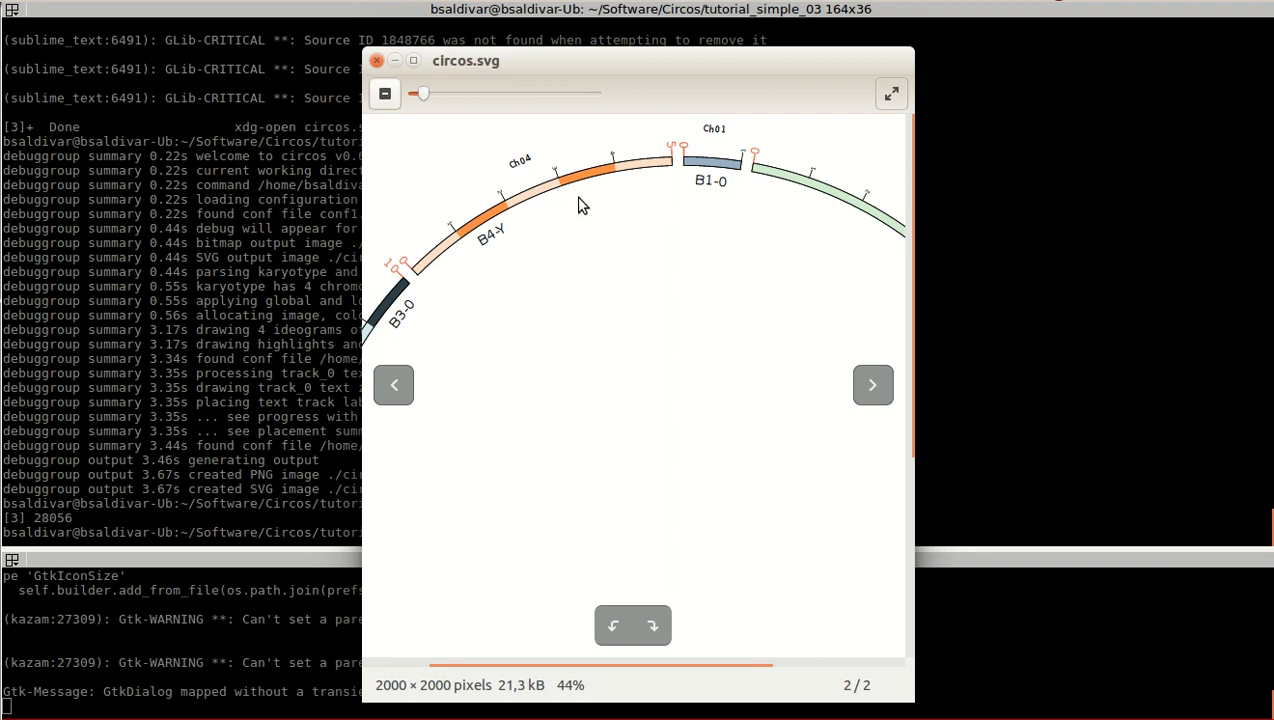
{"action": "mouse_move", "coordinate": [590, 196]}
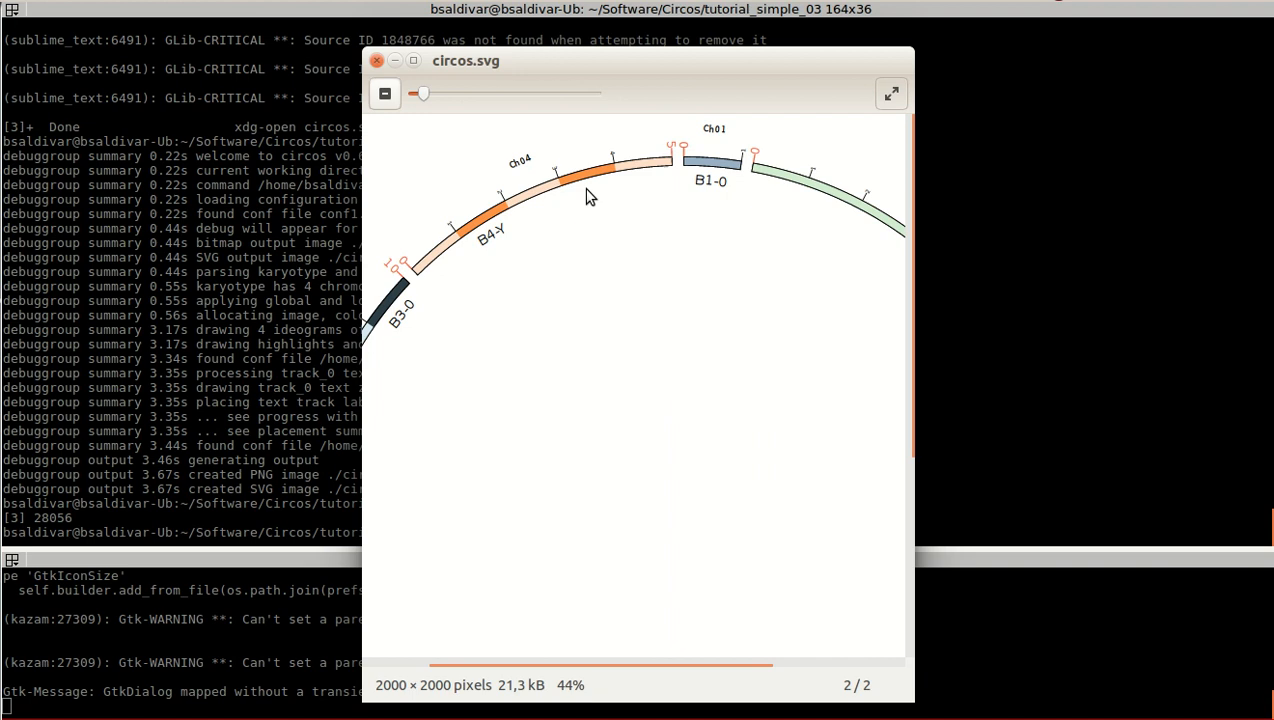
{"action": "mouse_move", "coordinate": [586, 358]}
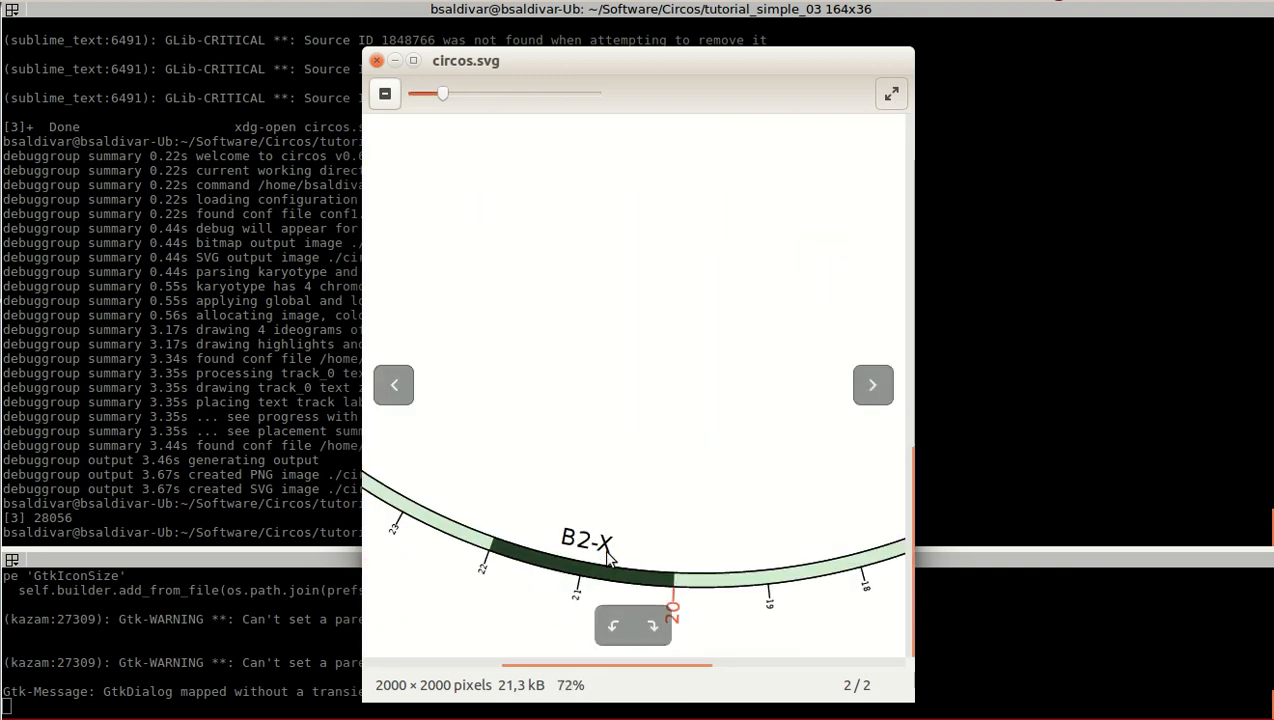
{"action": "mouse_move", "coordinate": [628, 538]}
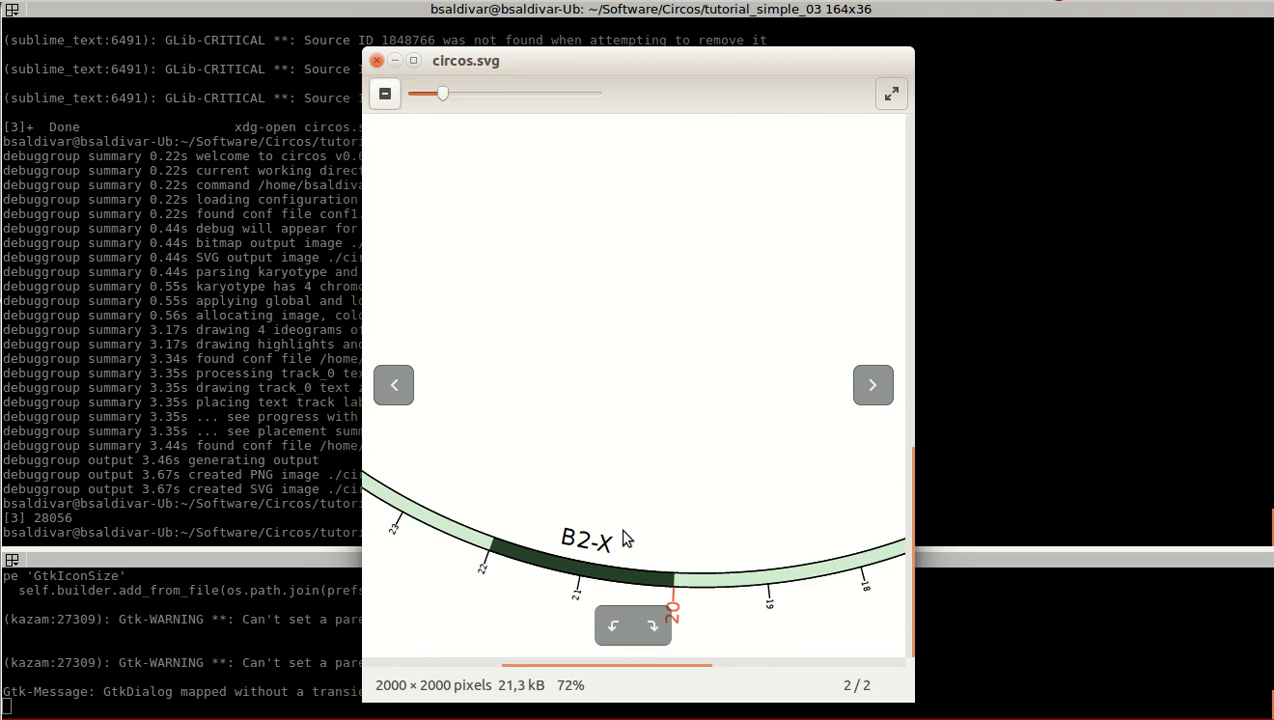
Step: View the regenerated circos.svg showing the B4-Y and B2-X labels outside the circle
{"action": "left_click", "coordinate": [376, 64]}
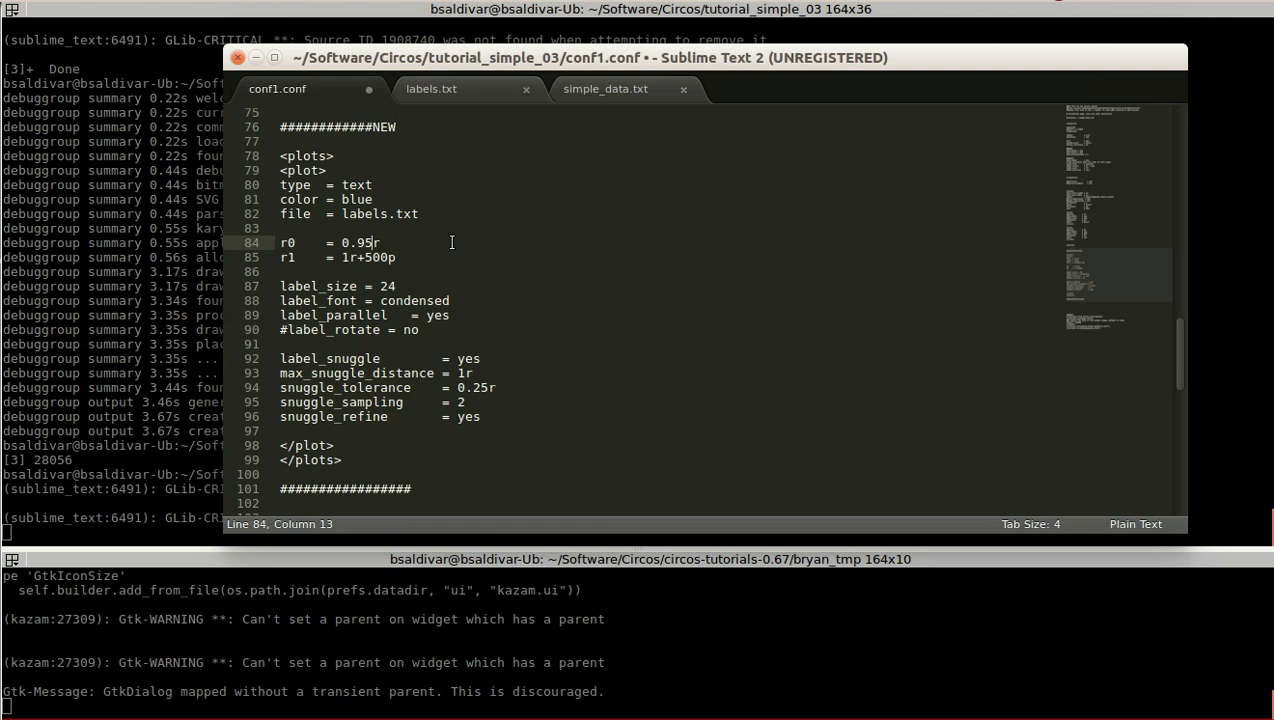
Step: Select the text track's inner radius 0.95r in conf1.conf to replace it with 1r
{"action": "left_click_drag", "start_coordinate": [380, 242], "coordinate": [362, 242]}
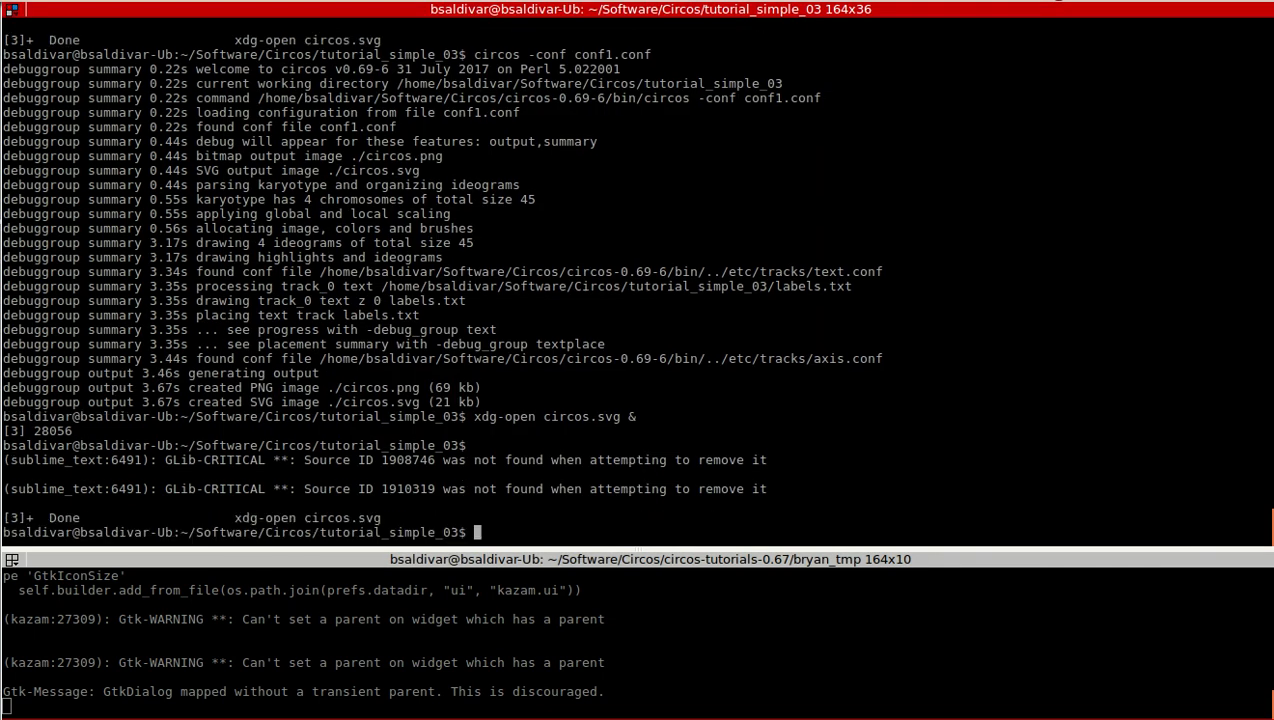
Step: Run circos -conf conf1.conf again to rebuild the plot with the new label radius
{"action": "type", "text": "circos -conf conf1.conf"}
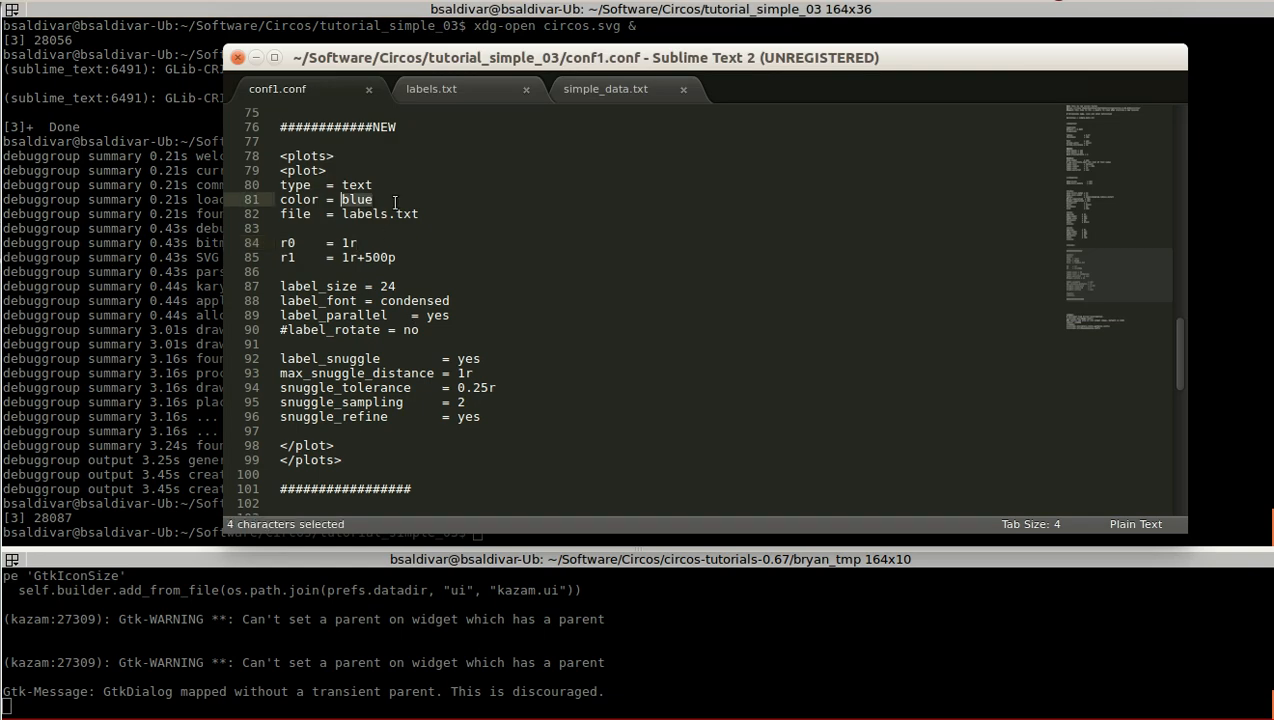
Step: Set the label color to black and label_parallel to no in conf1.conf
{"action": "type", "text": "black"}
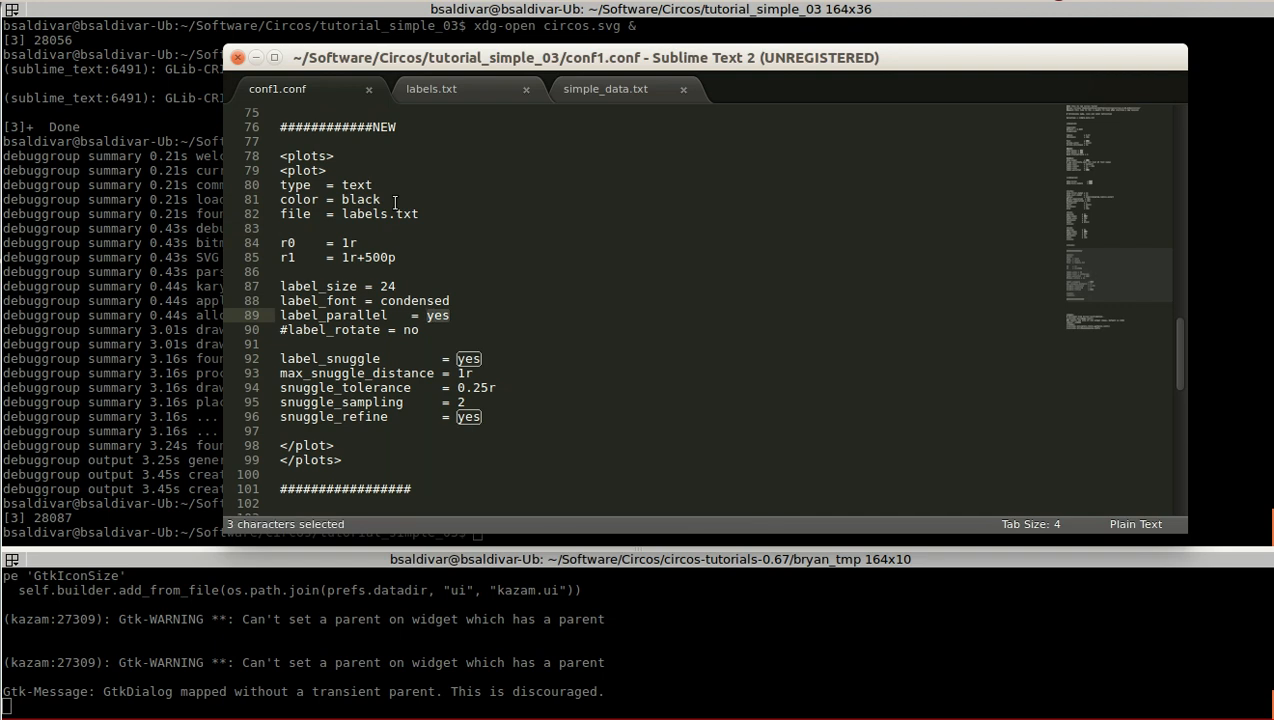
{"action": "type", "text": "no"}
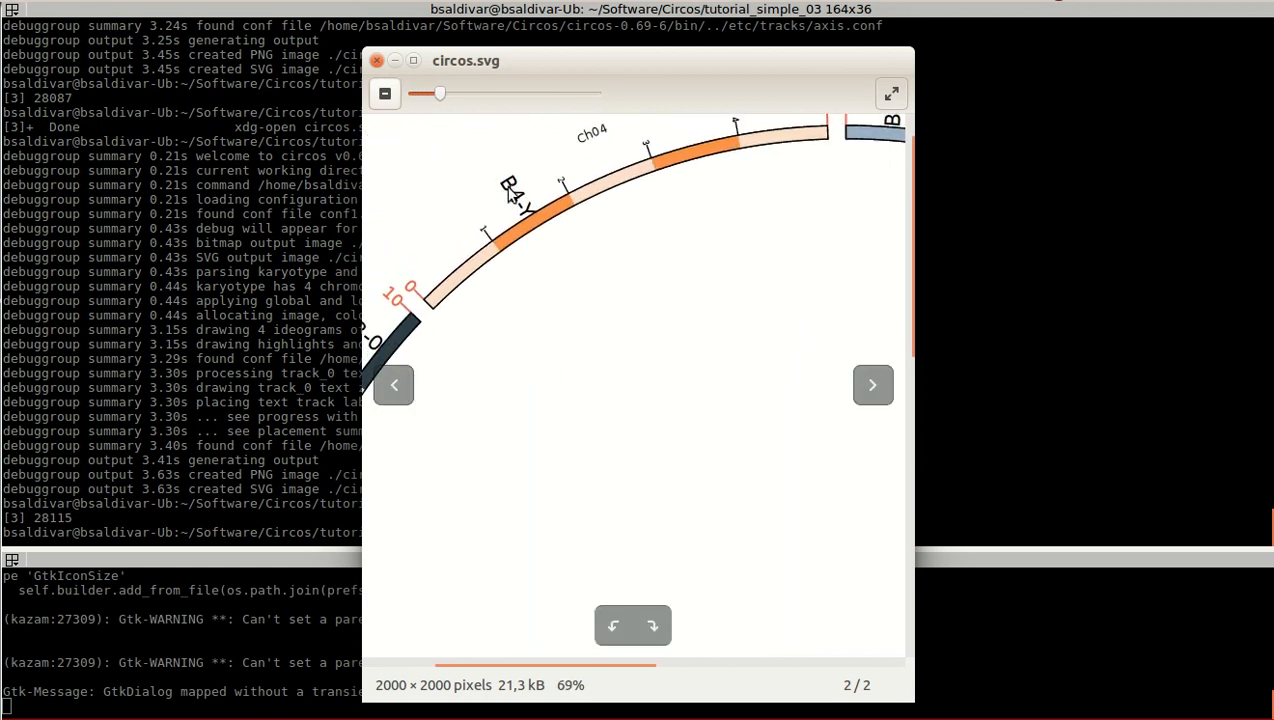
{"action": "mouse_move", "coordinate": [556, 240]}
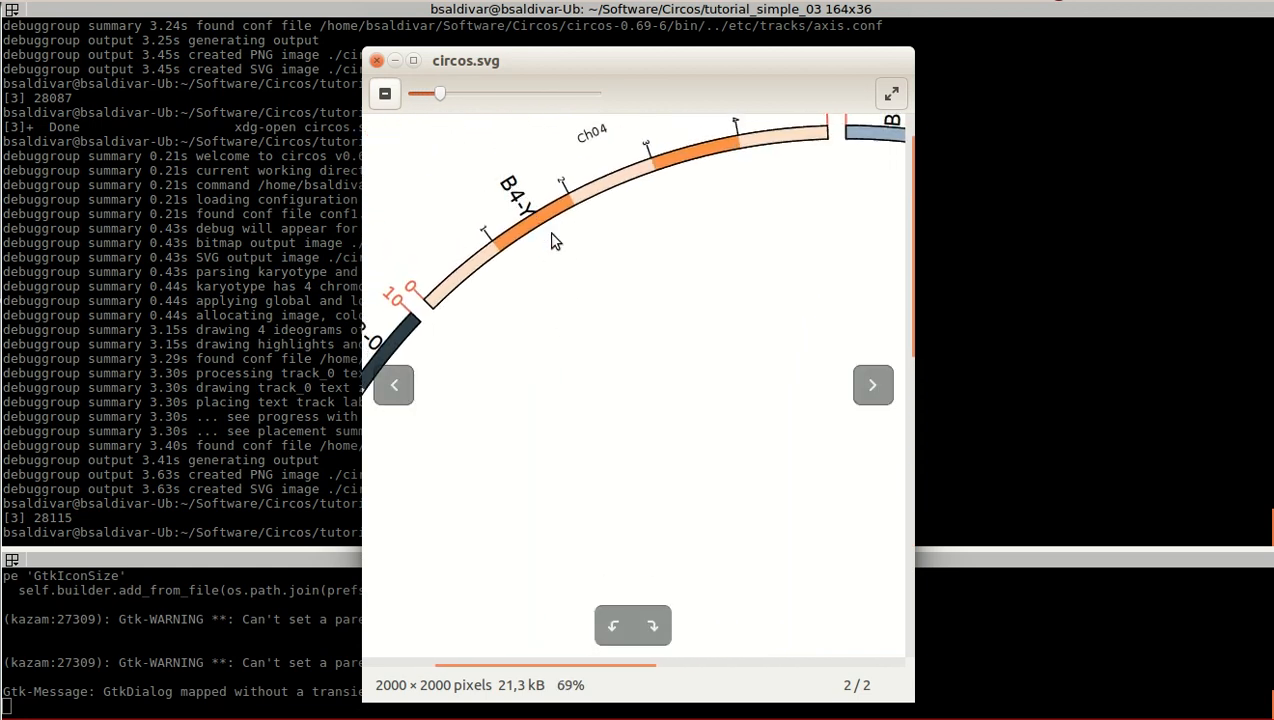
{"action": "mouse_move", "coordinate": [412, 244]}
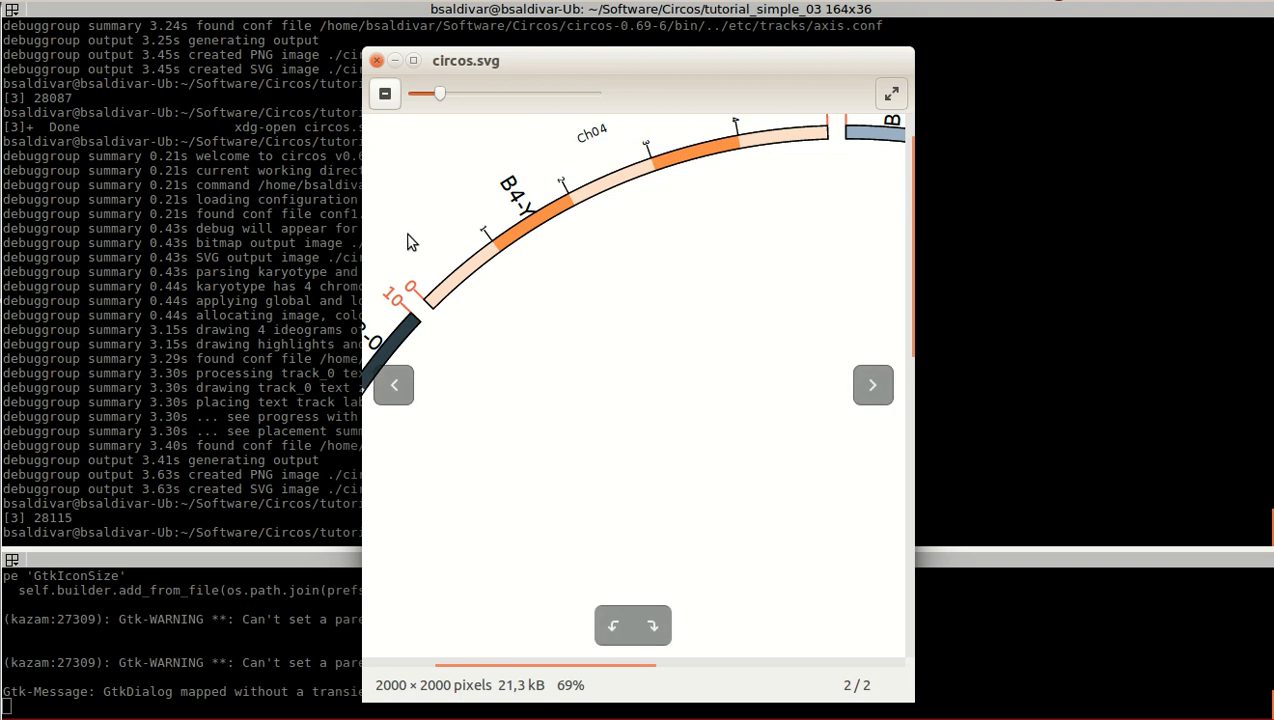